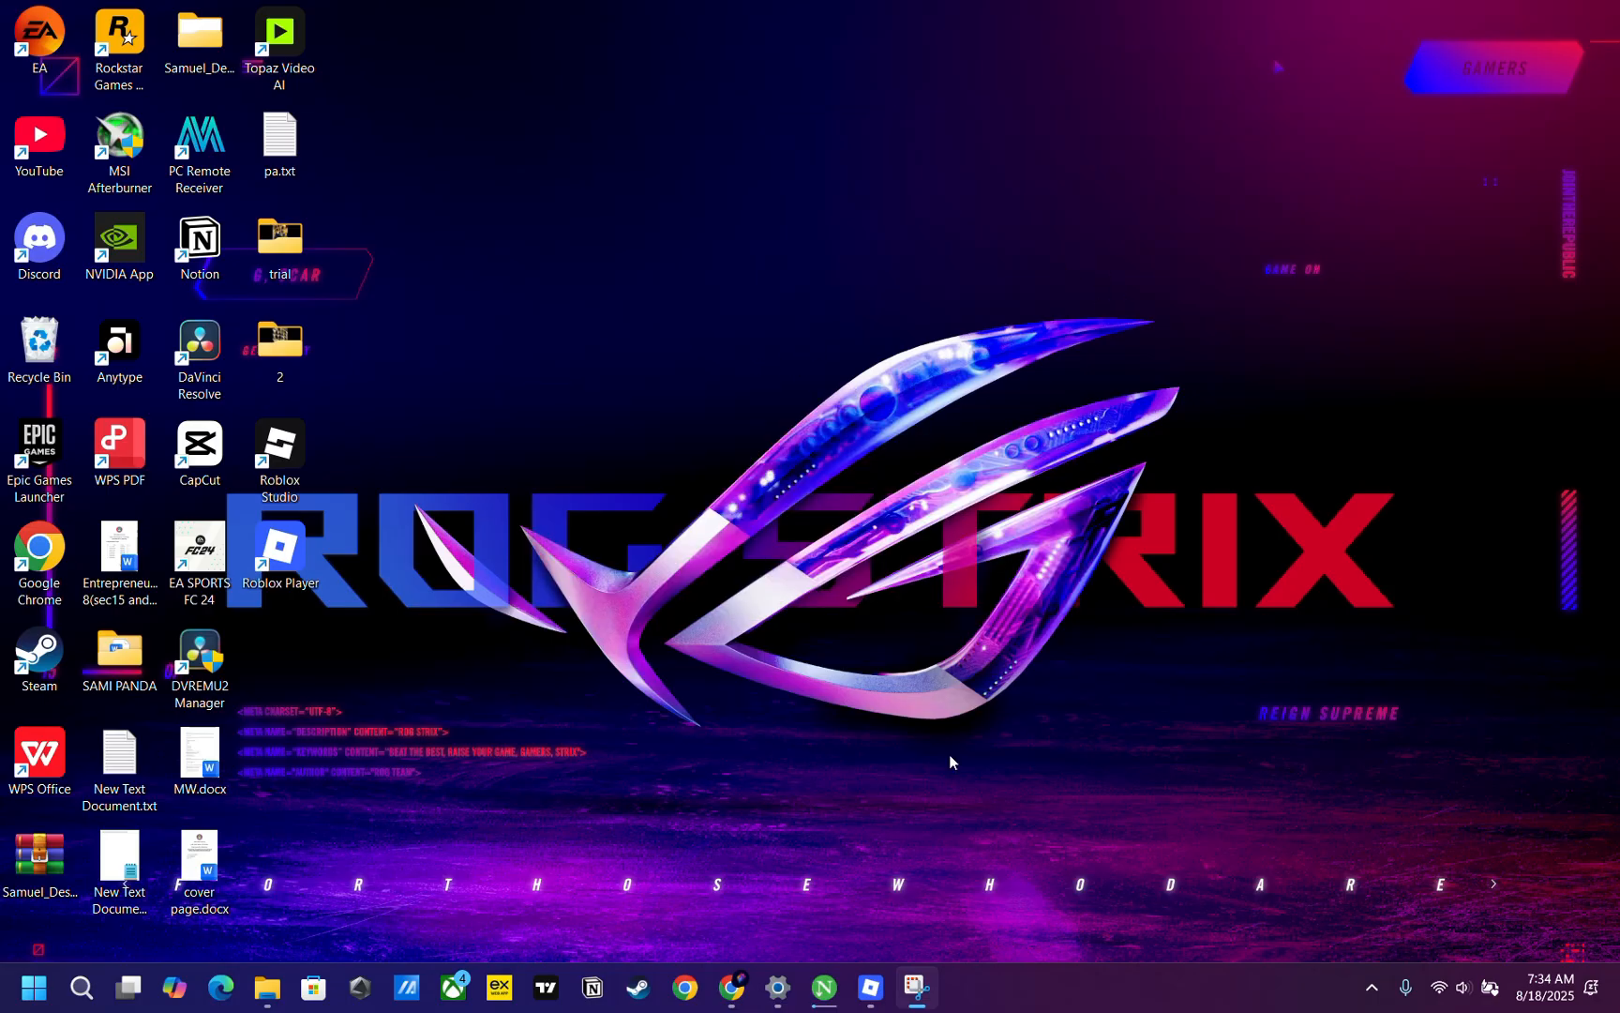
{"action": "mouse_move", "coordinate": [955, 909]}
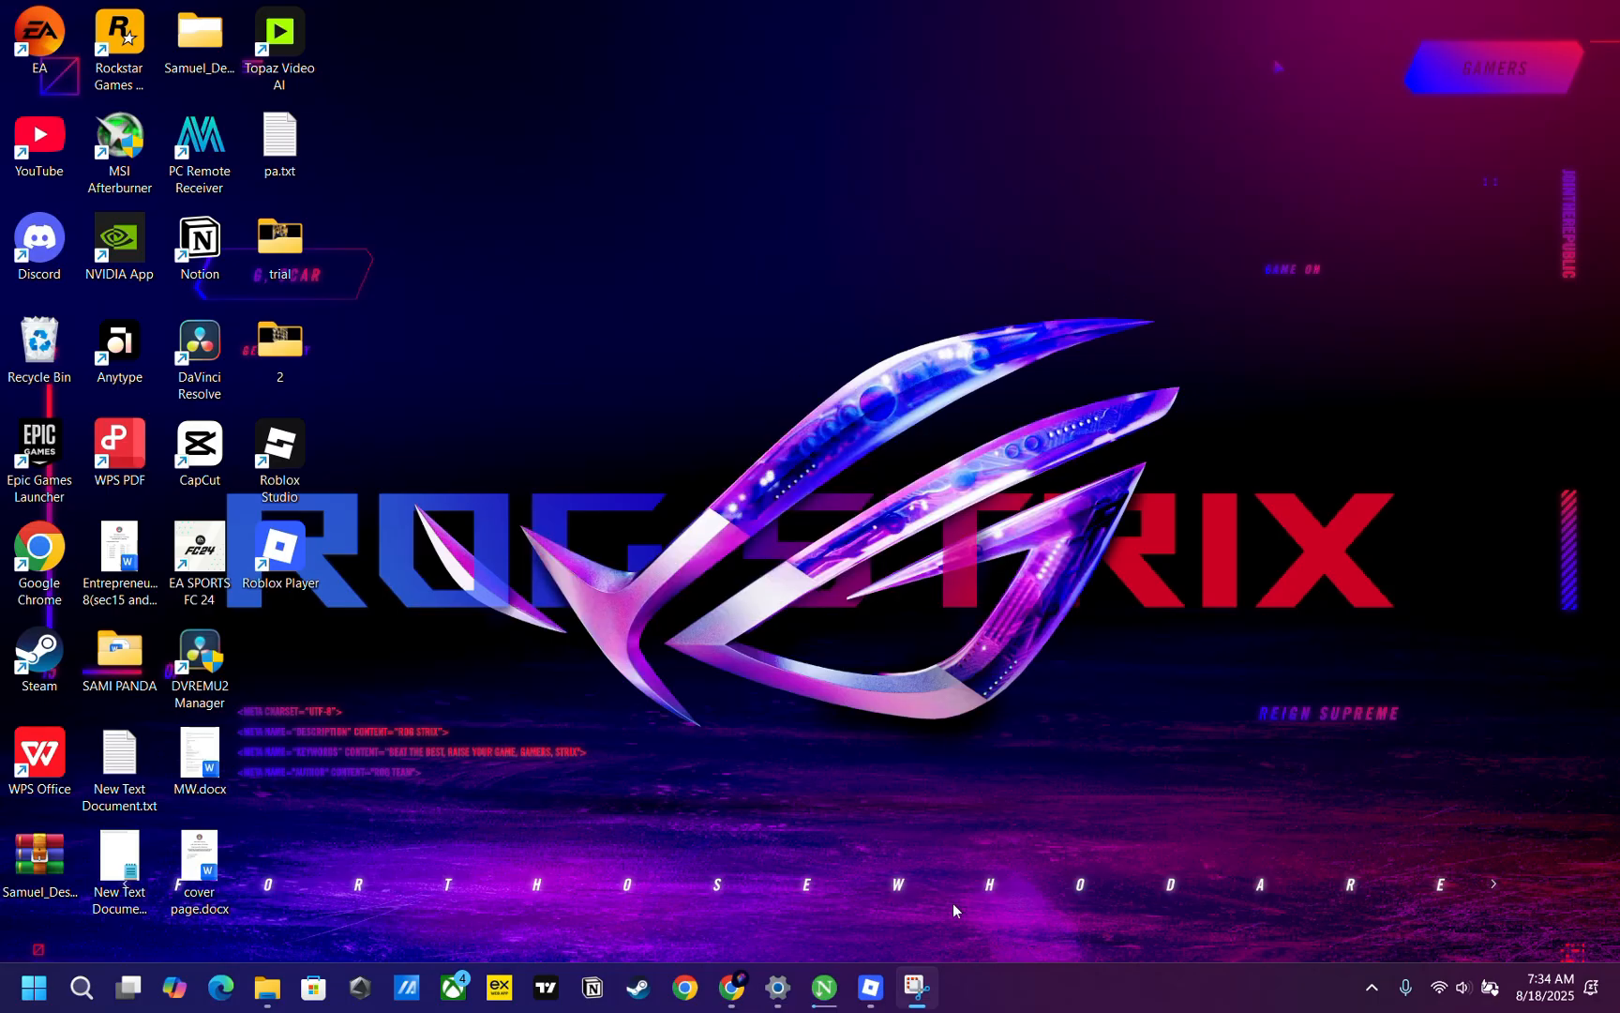
Open Task Manager from the taskbar to see running apps and background processes
{"action": "left_click", "coordinate": [914, 987]}
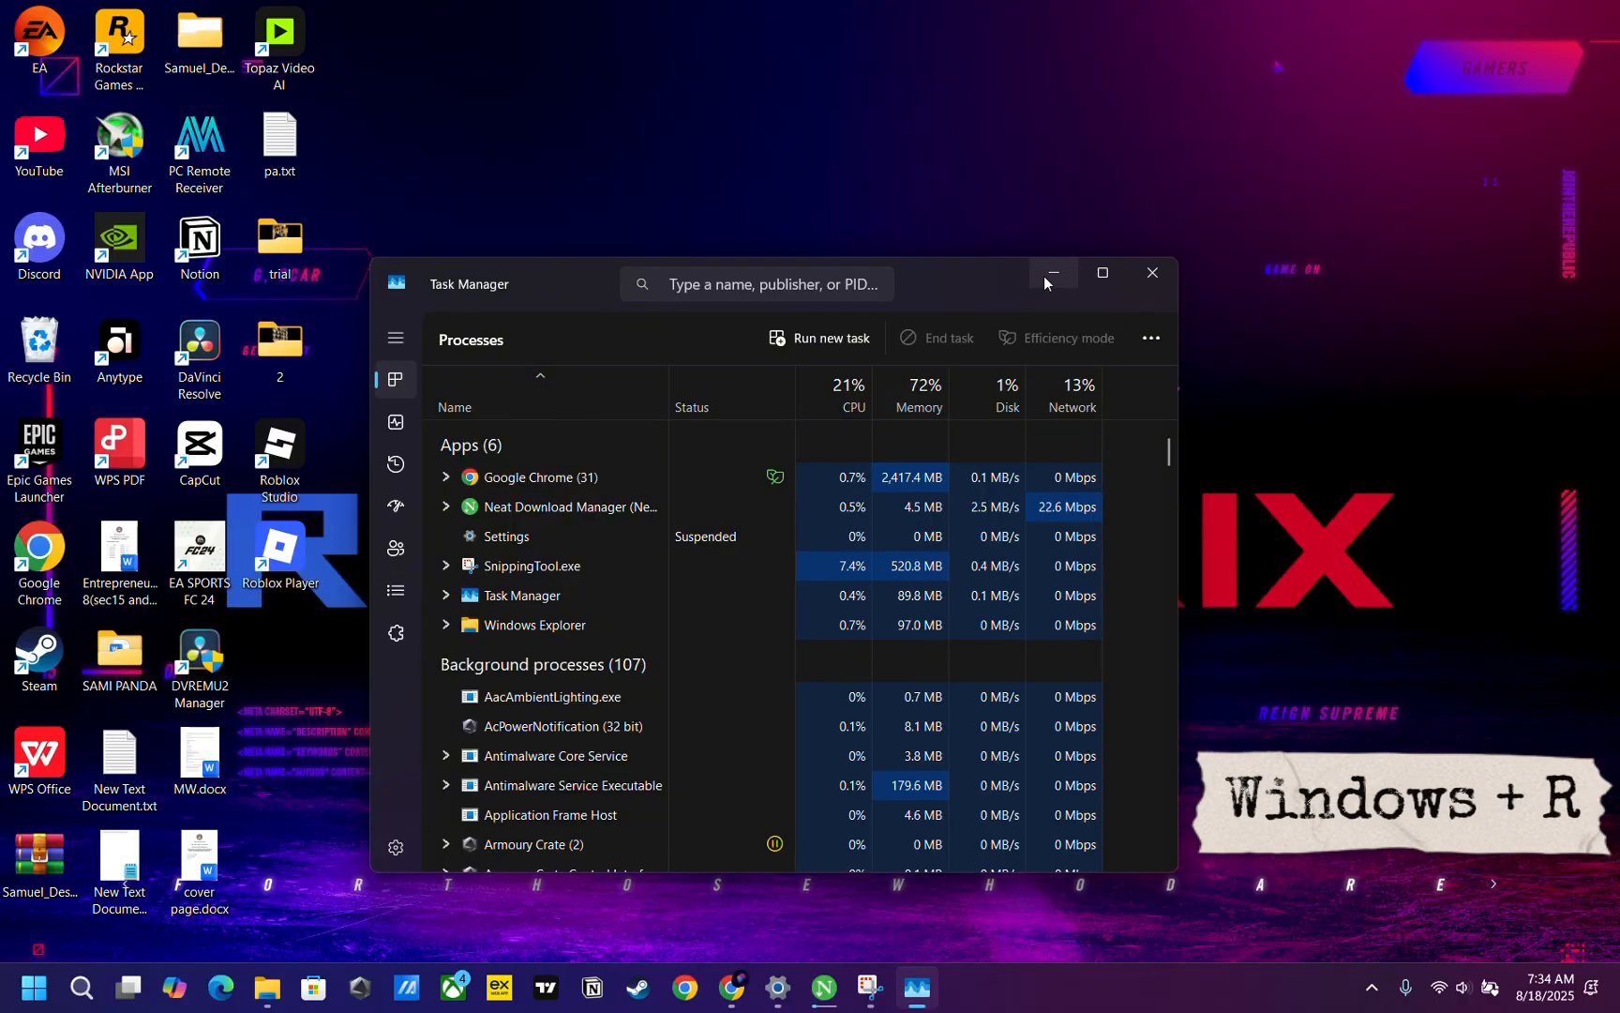
Launch System Properties by running sysdm.cpl from the Run dialog
{"action": "key", "text": "win+r"}
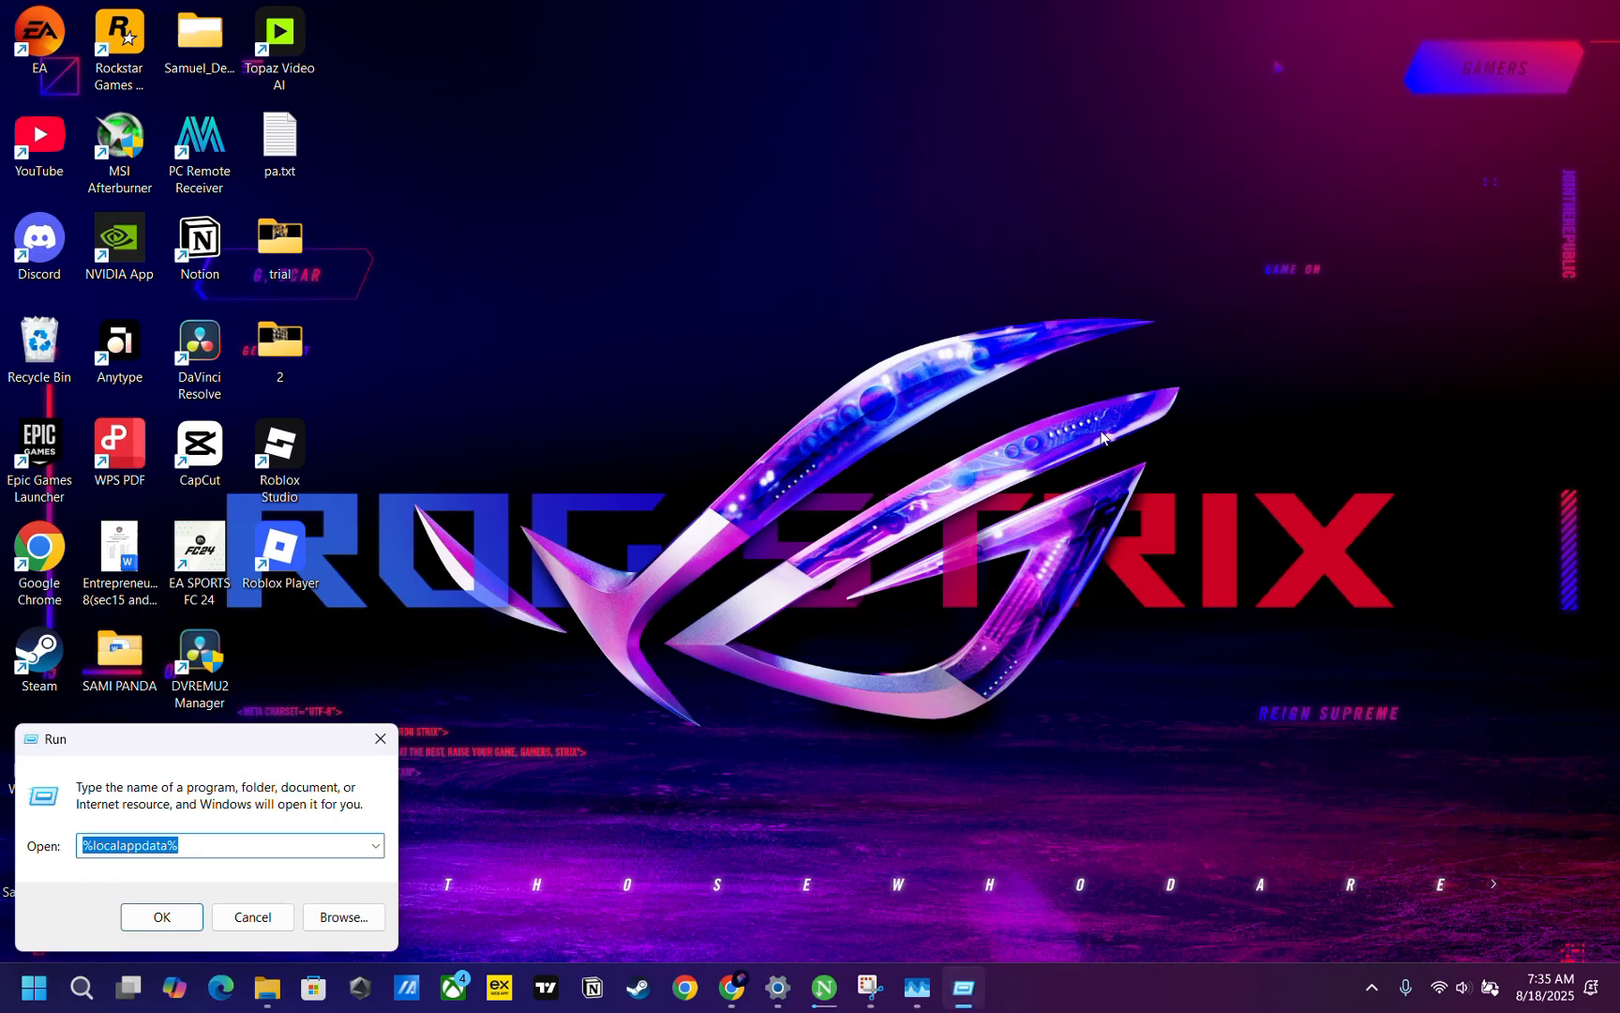
{"action": "type", "text": "sysdm.cpl"}
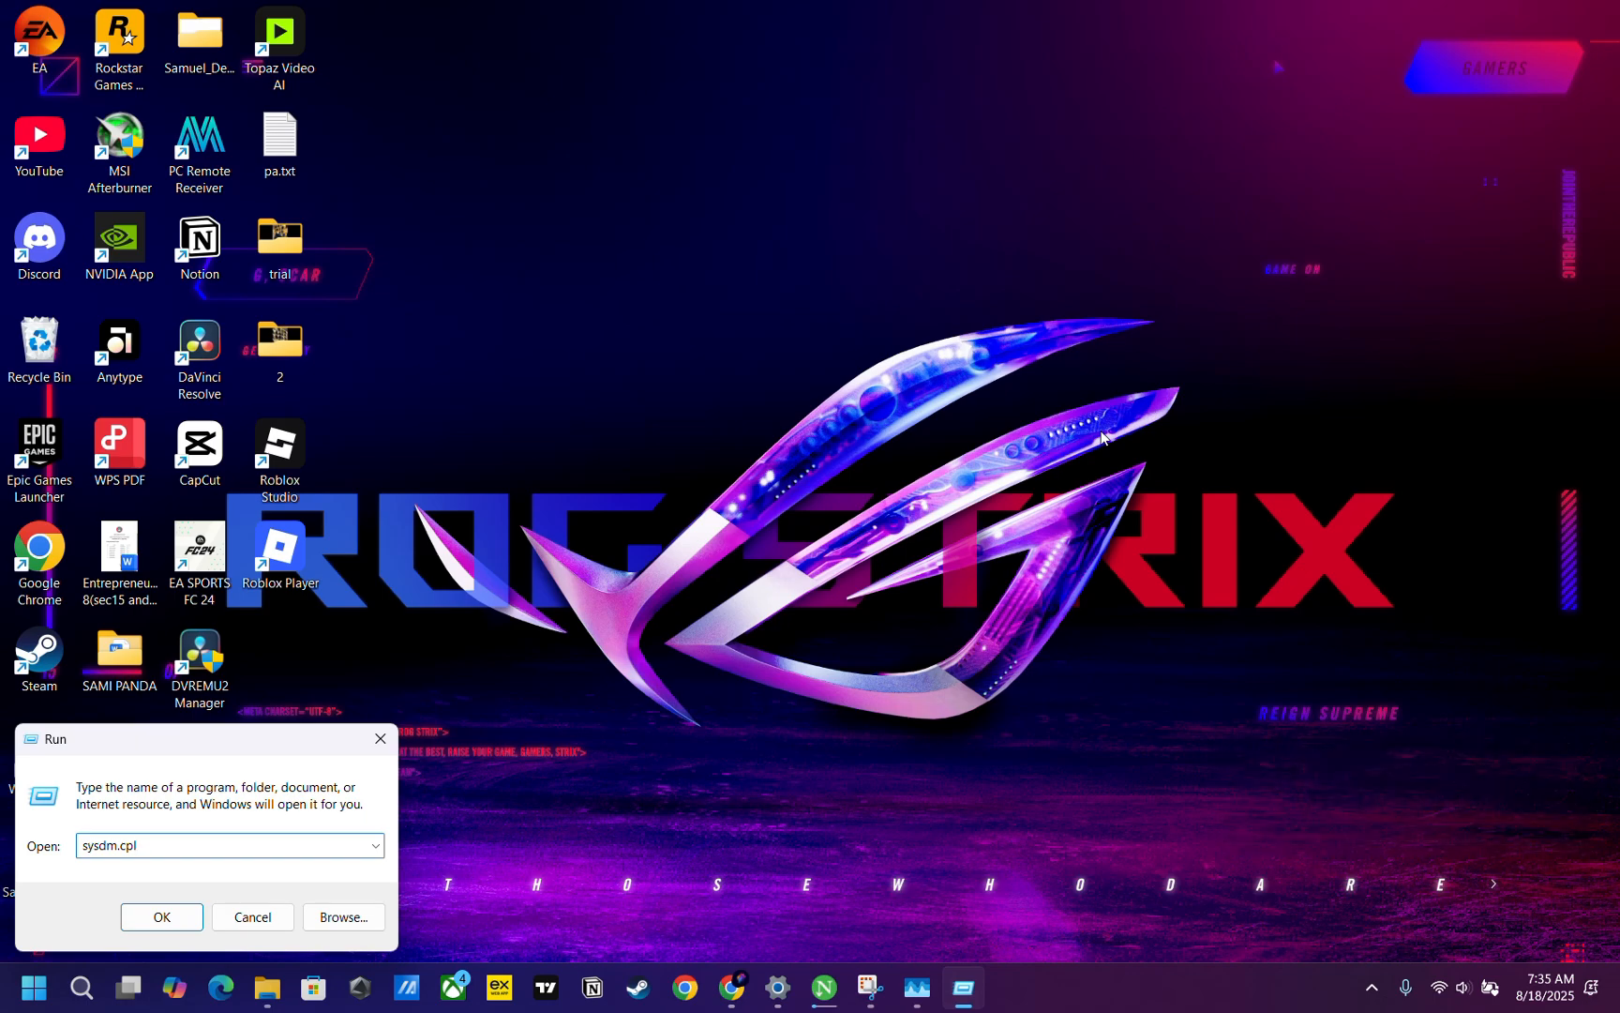
{"action": "left_click", "coordinate": [161, 917]}
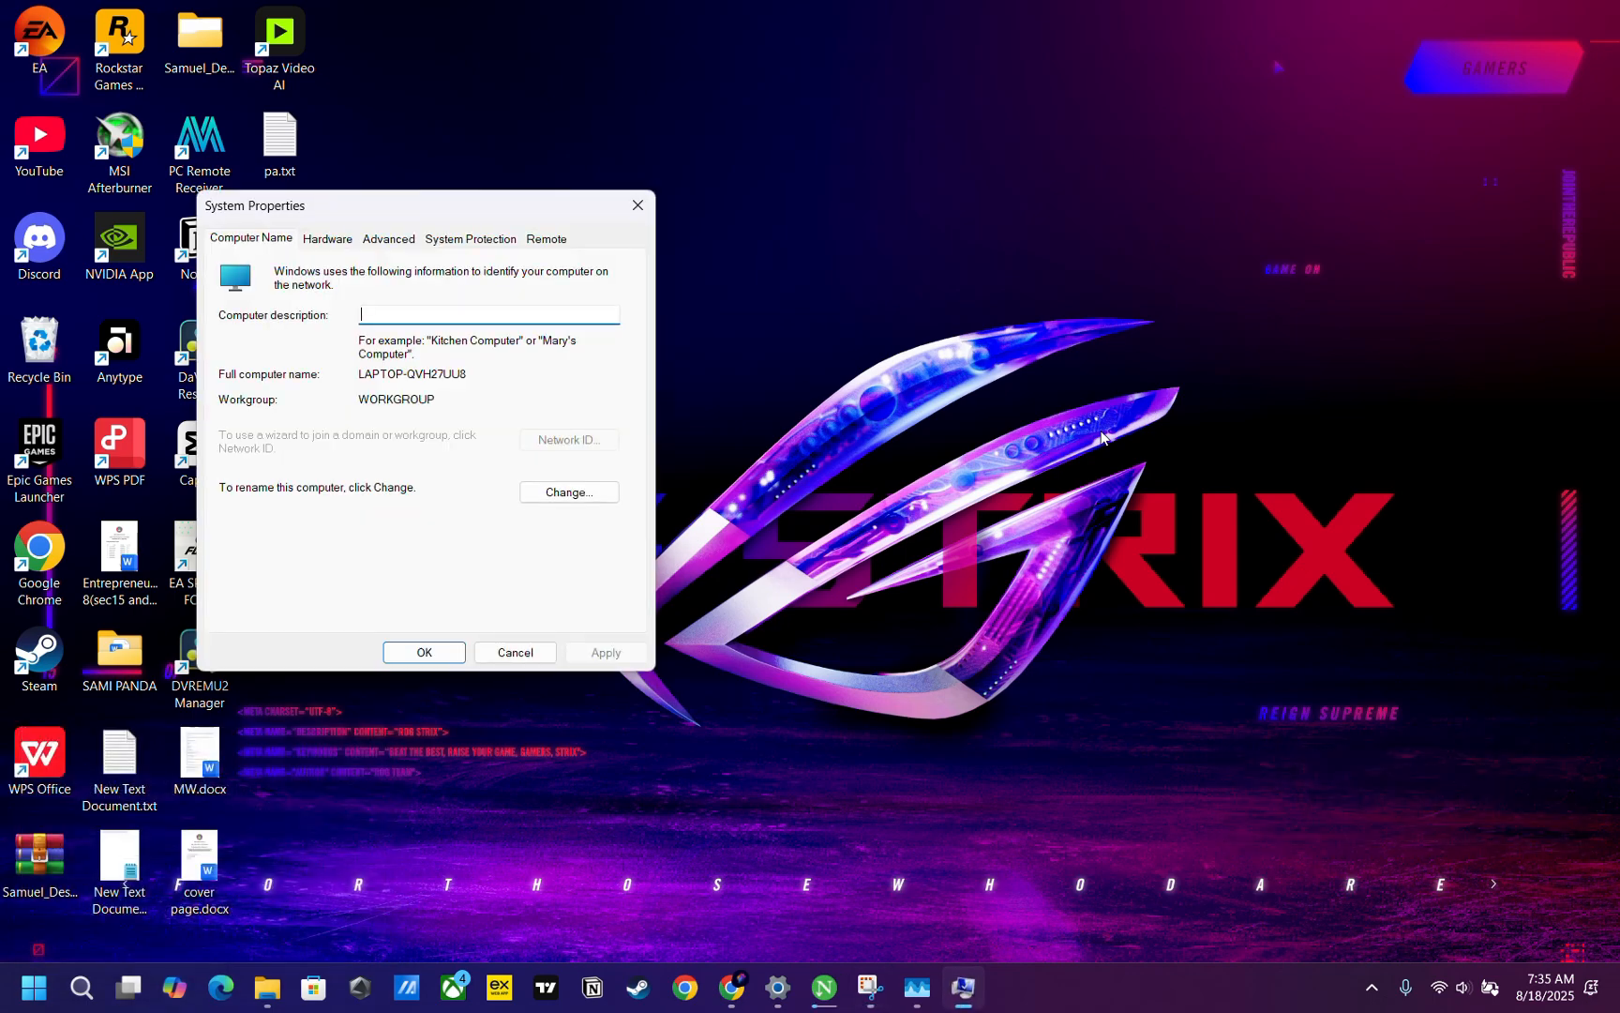
Set Startup and Recovery debugging information to Complete memory dump, accept the restart notice, and close
{"action": "left_click", "coordinate": [279, 145]}
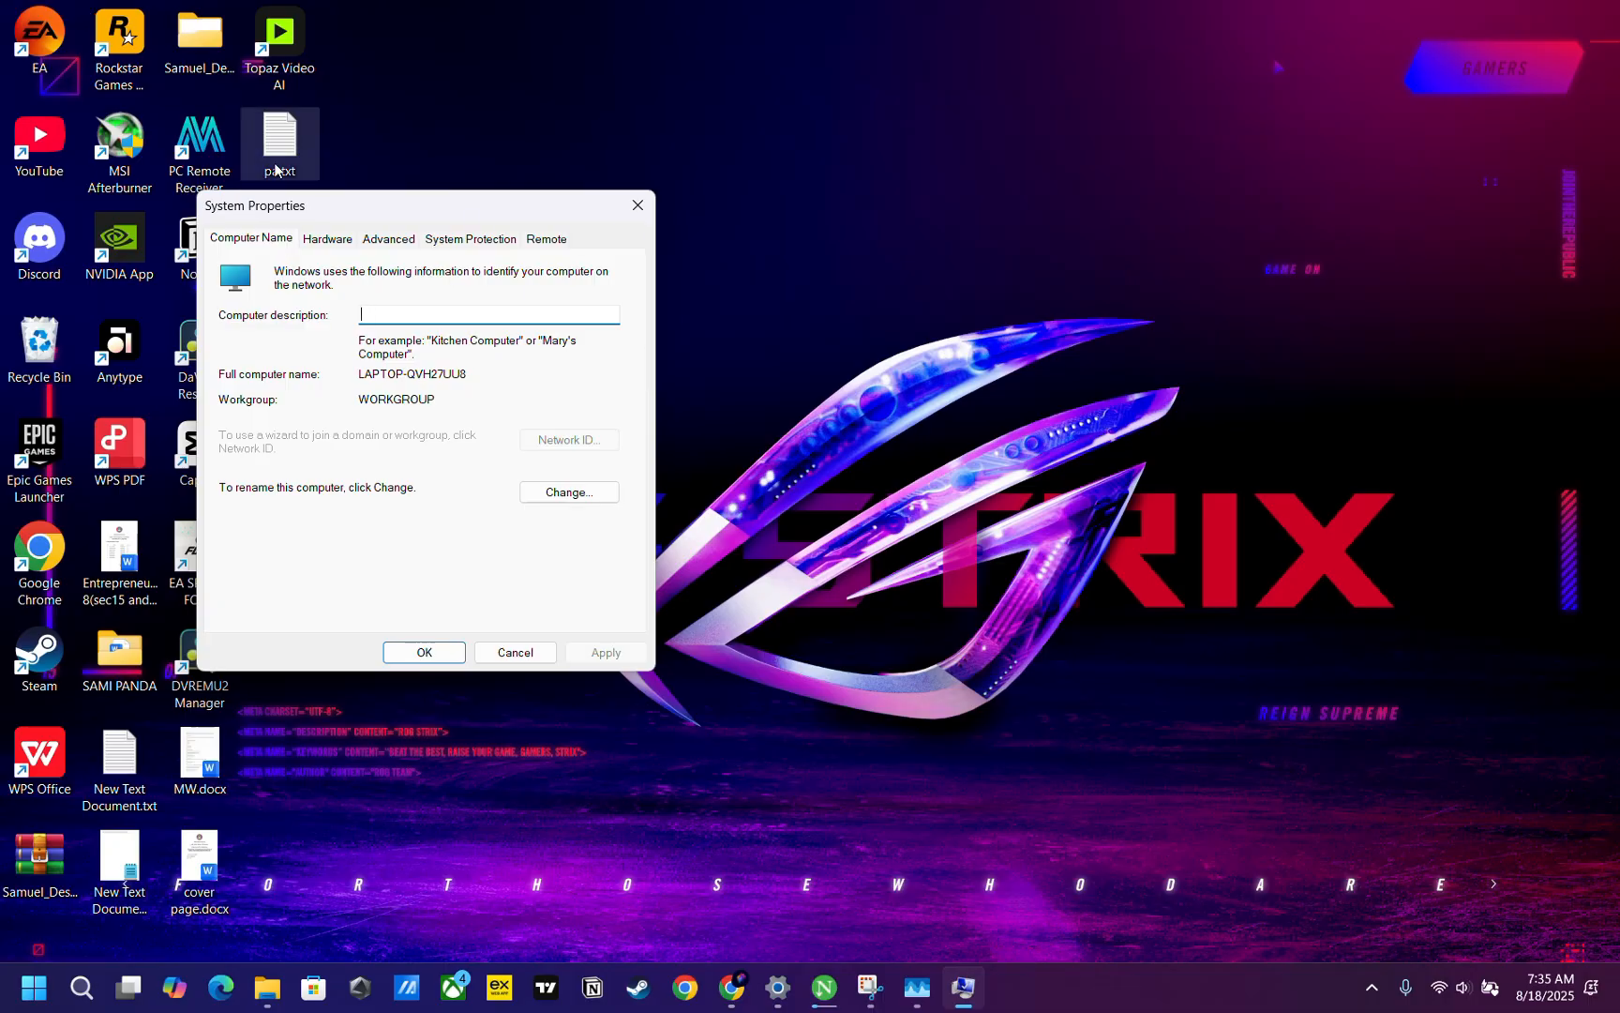
{"action": "left_click", "coordinate": [388, 239]}
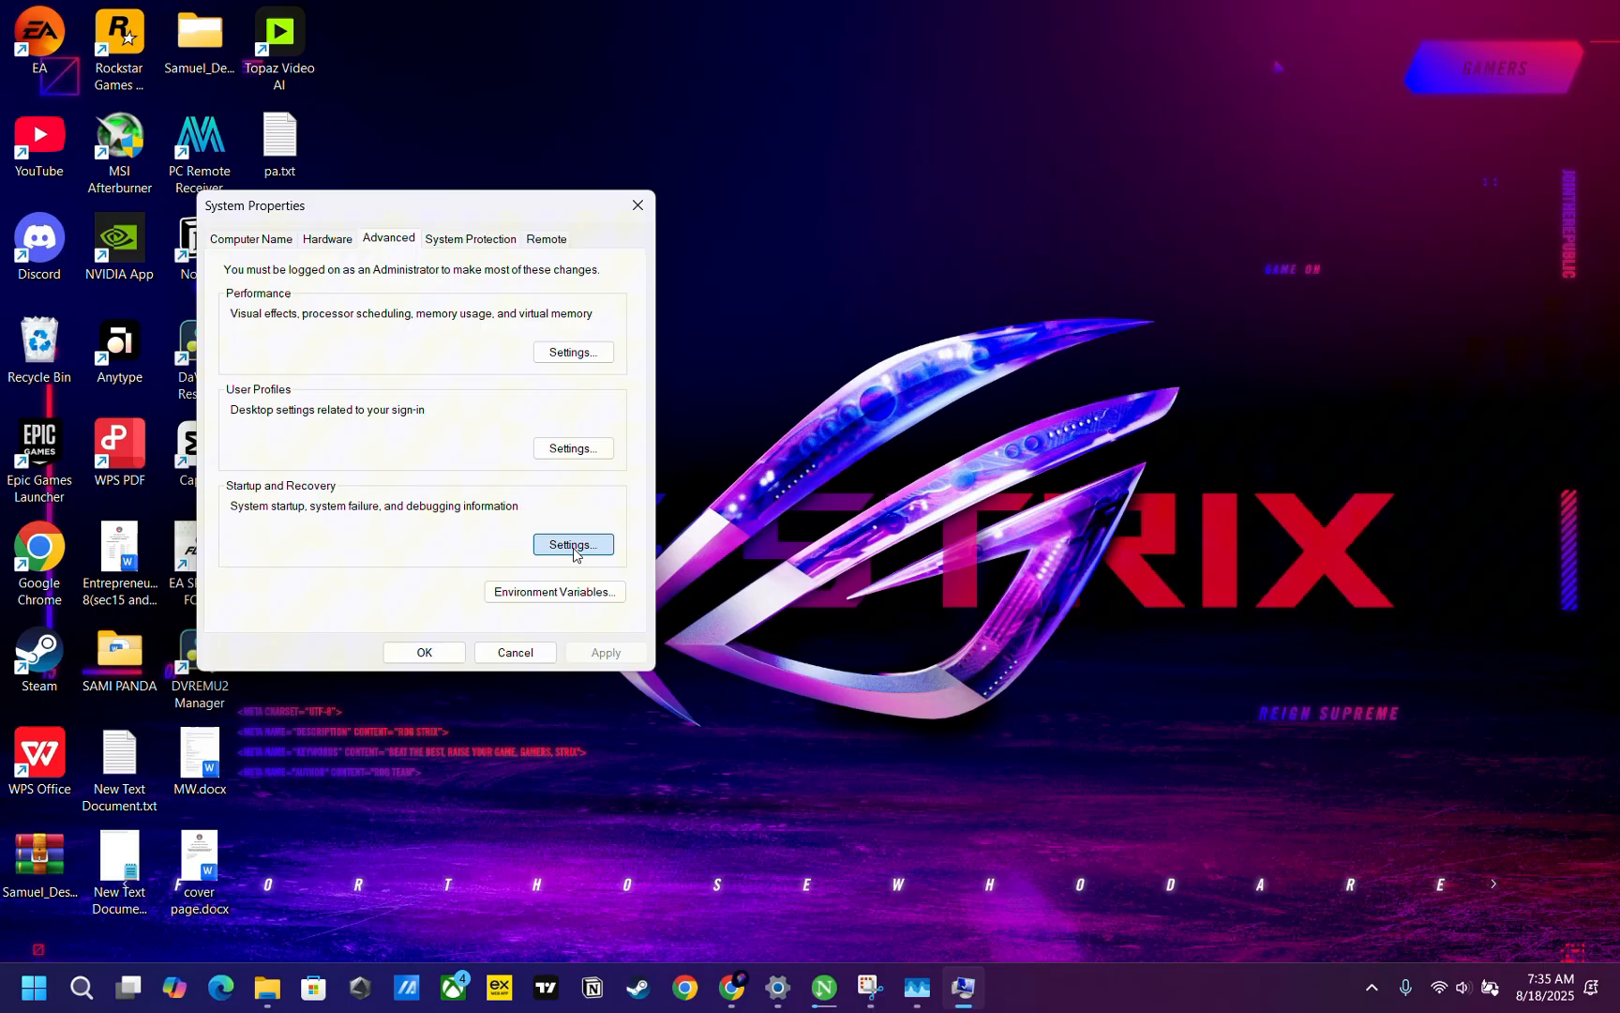
{"action": "left_click", "coordinate": [573, 545]}
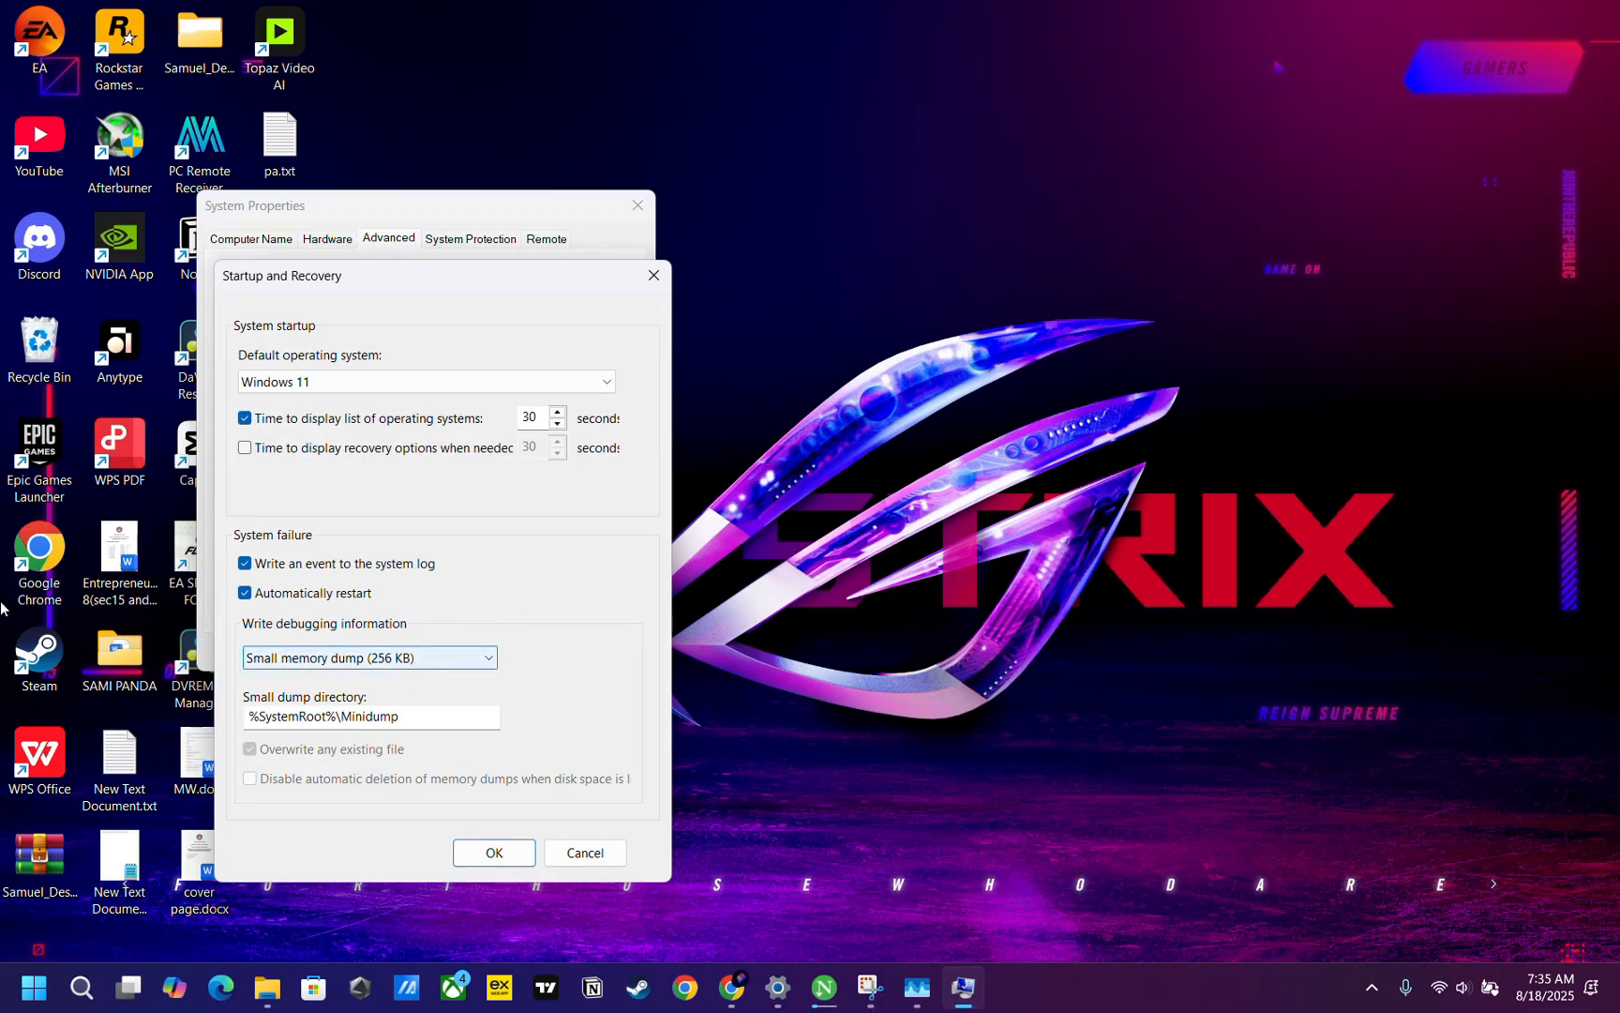
{"action": "left_click", "coordinate": [369, 657]}
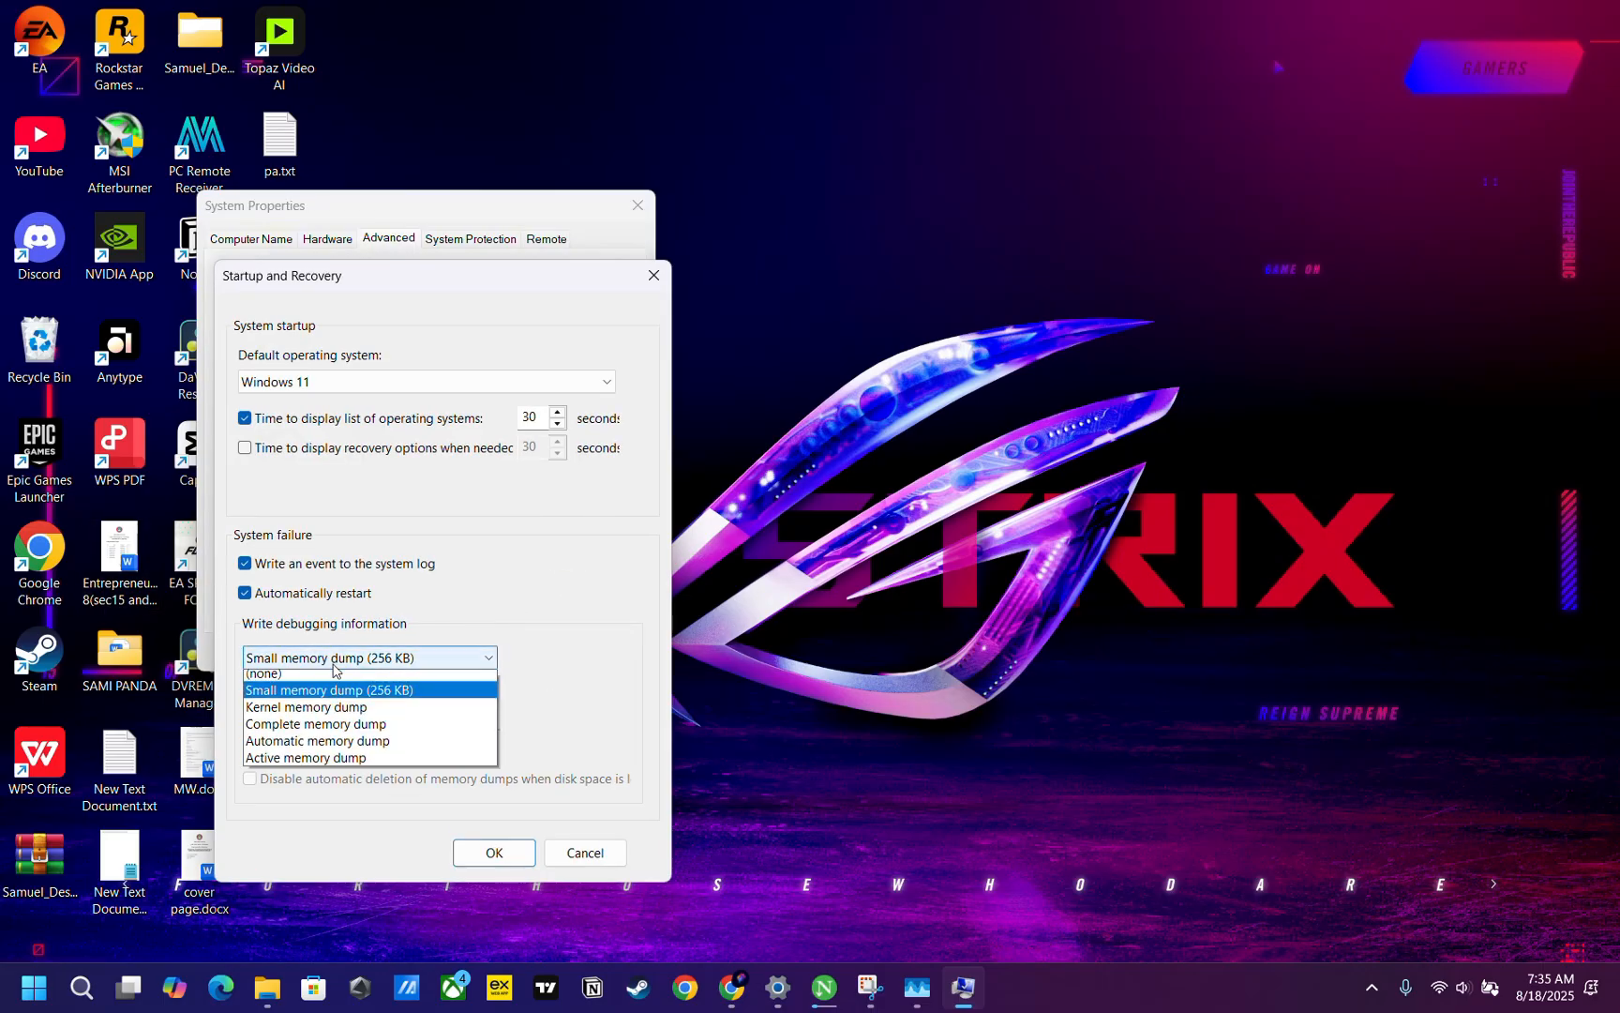
{"action": "left_click", "coordinate": [315, 723]}
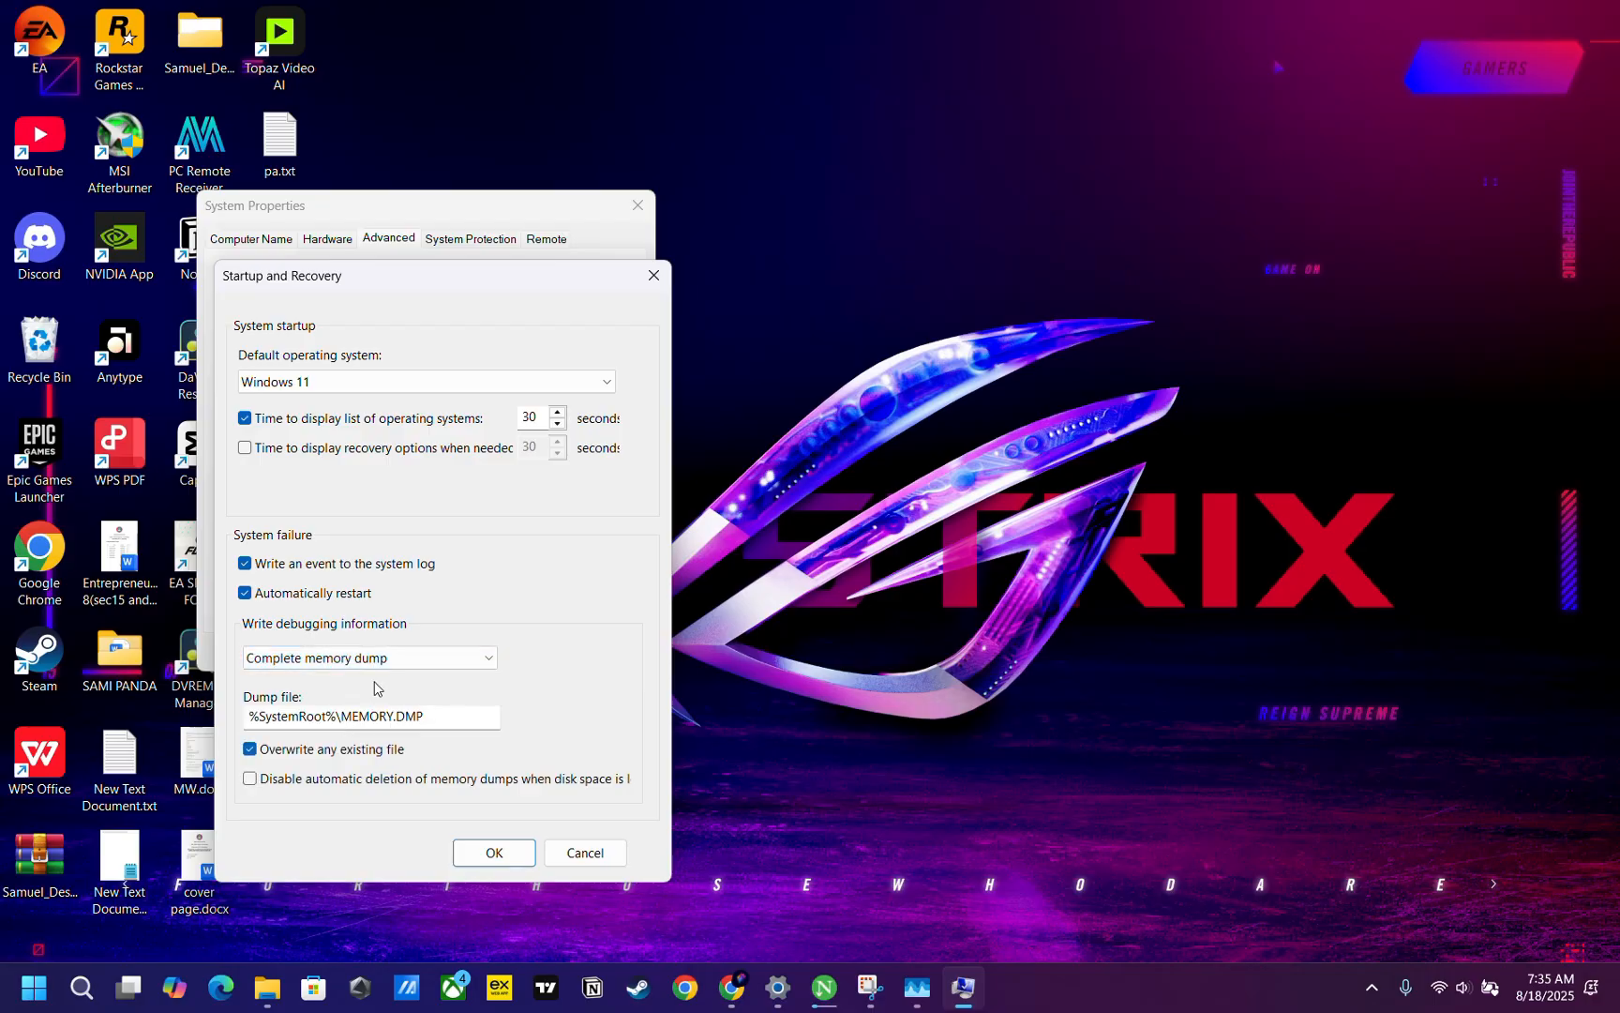
{"action": "left_click", "coordinate": [493, 853]}
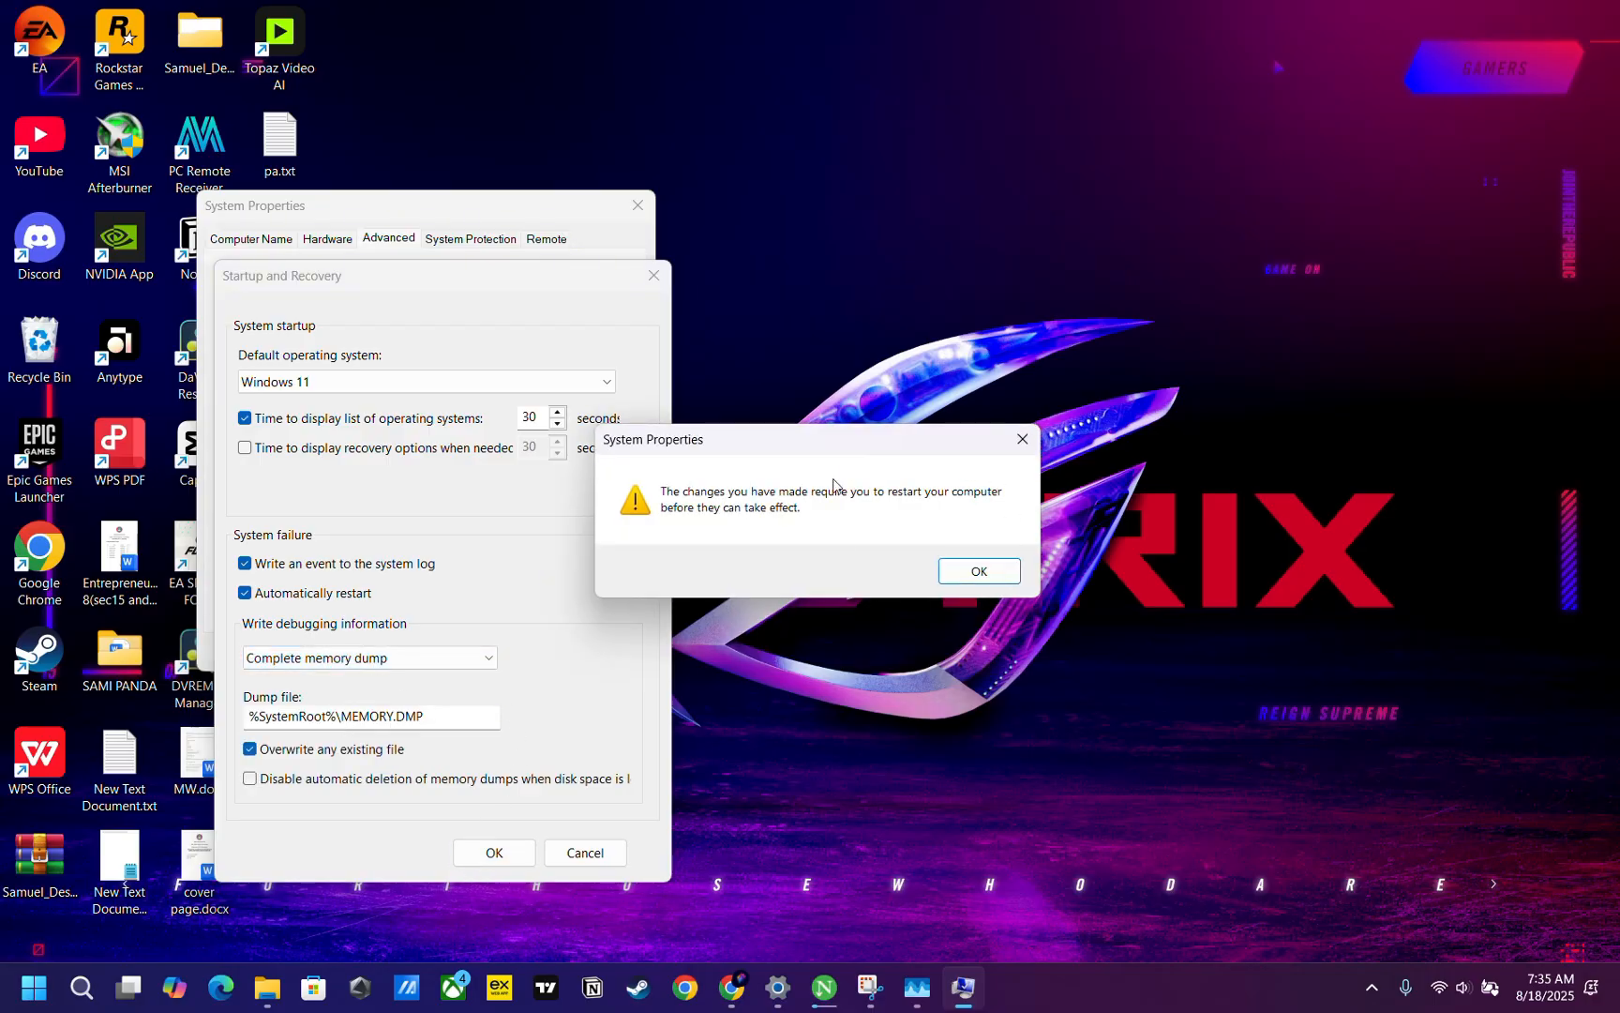
{"action": "mouse_move", "coordinate": [978, 527]}
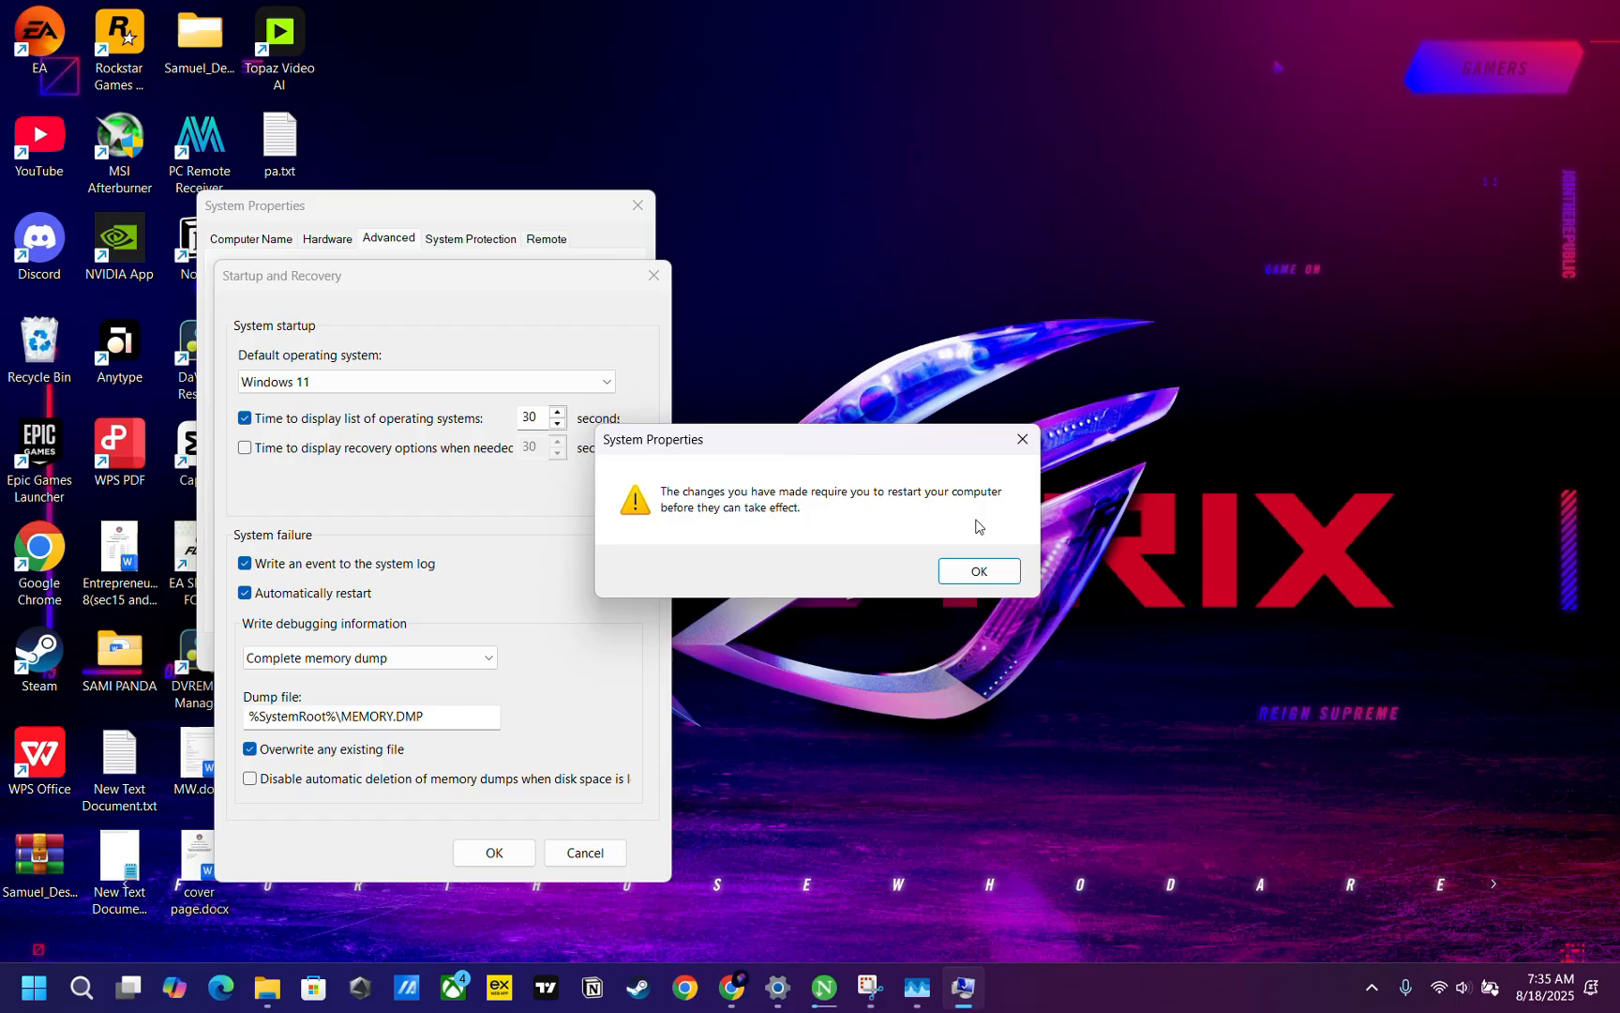
{"action": "left_click", "coordinate": [976, 570]}
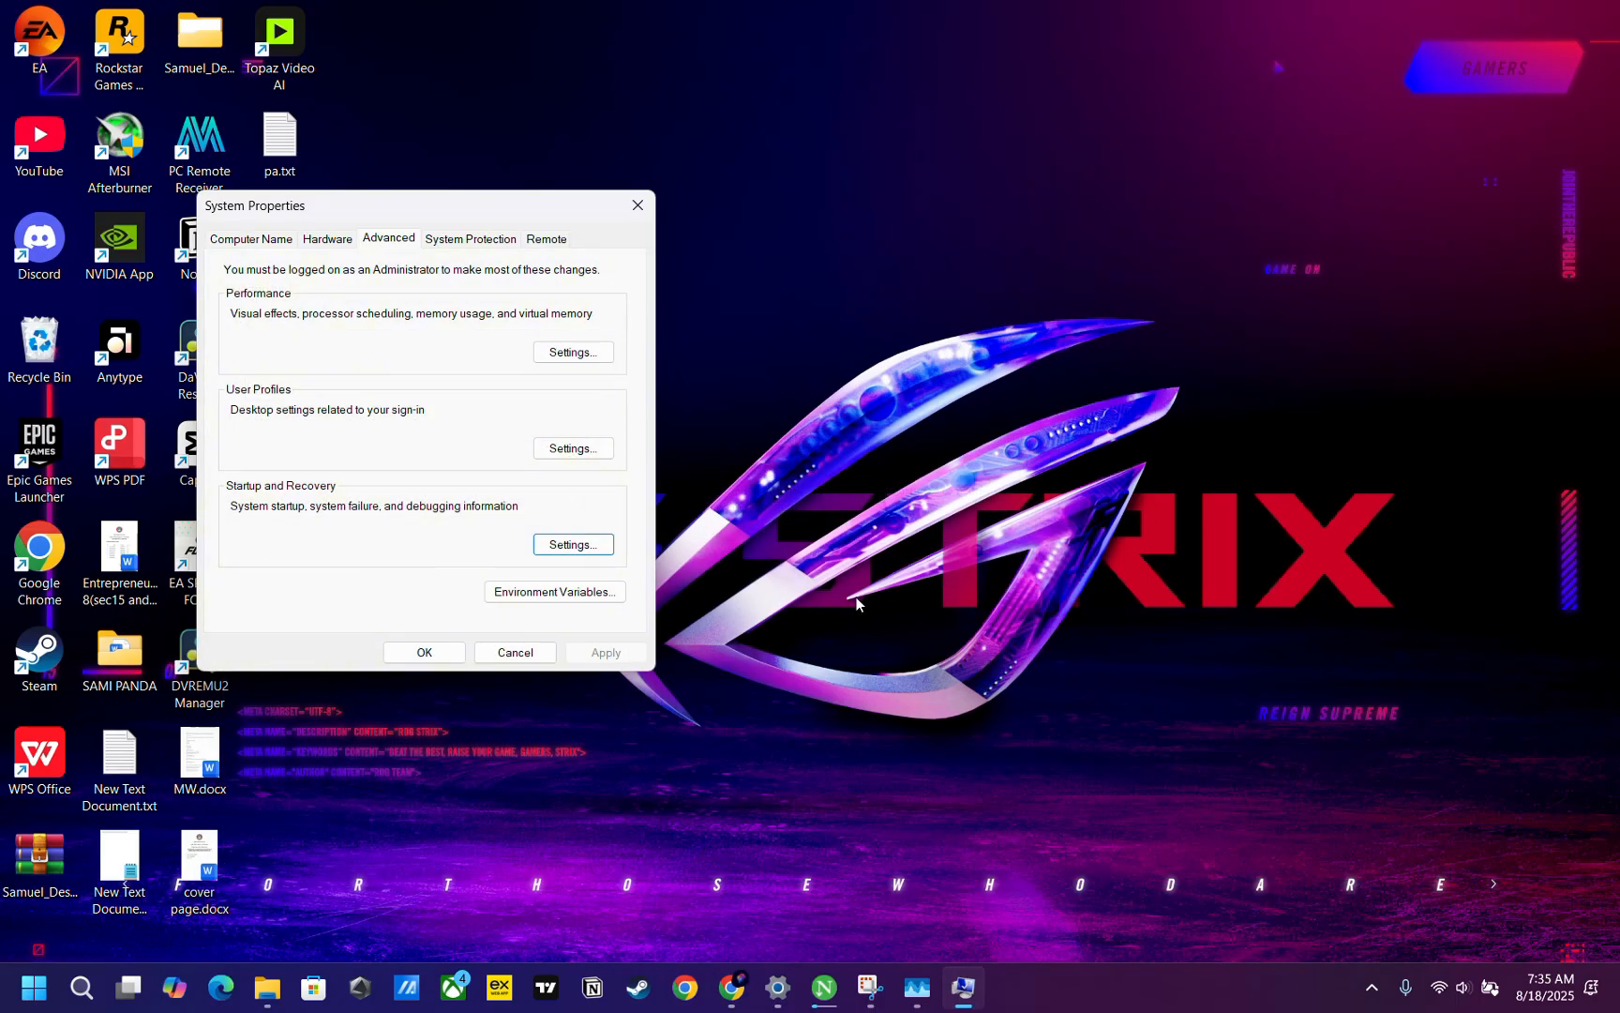
{"action": "left_click", "coordinate": [637, 205]}
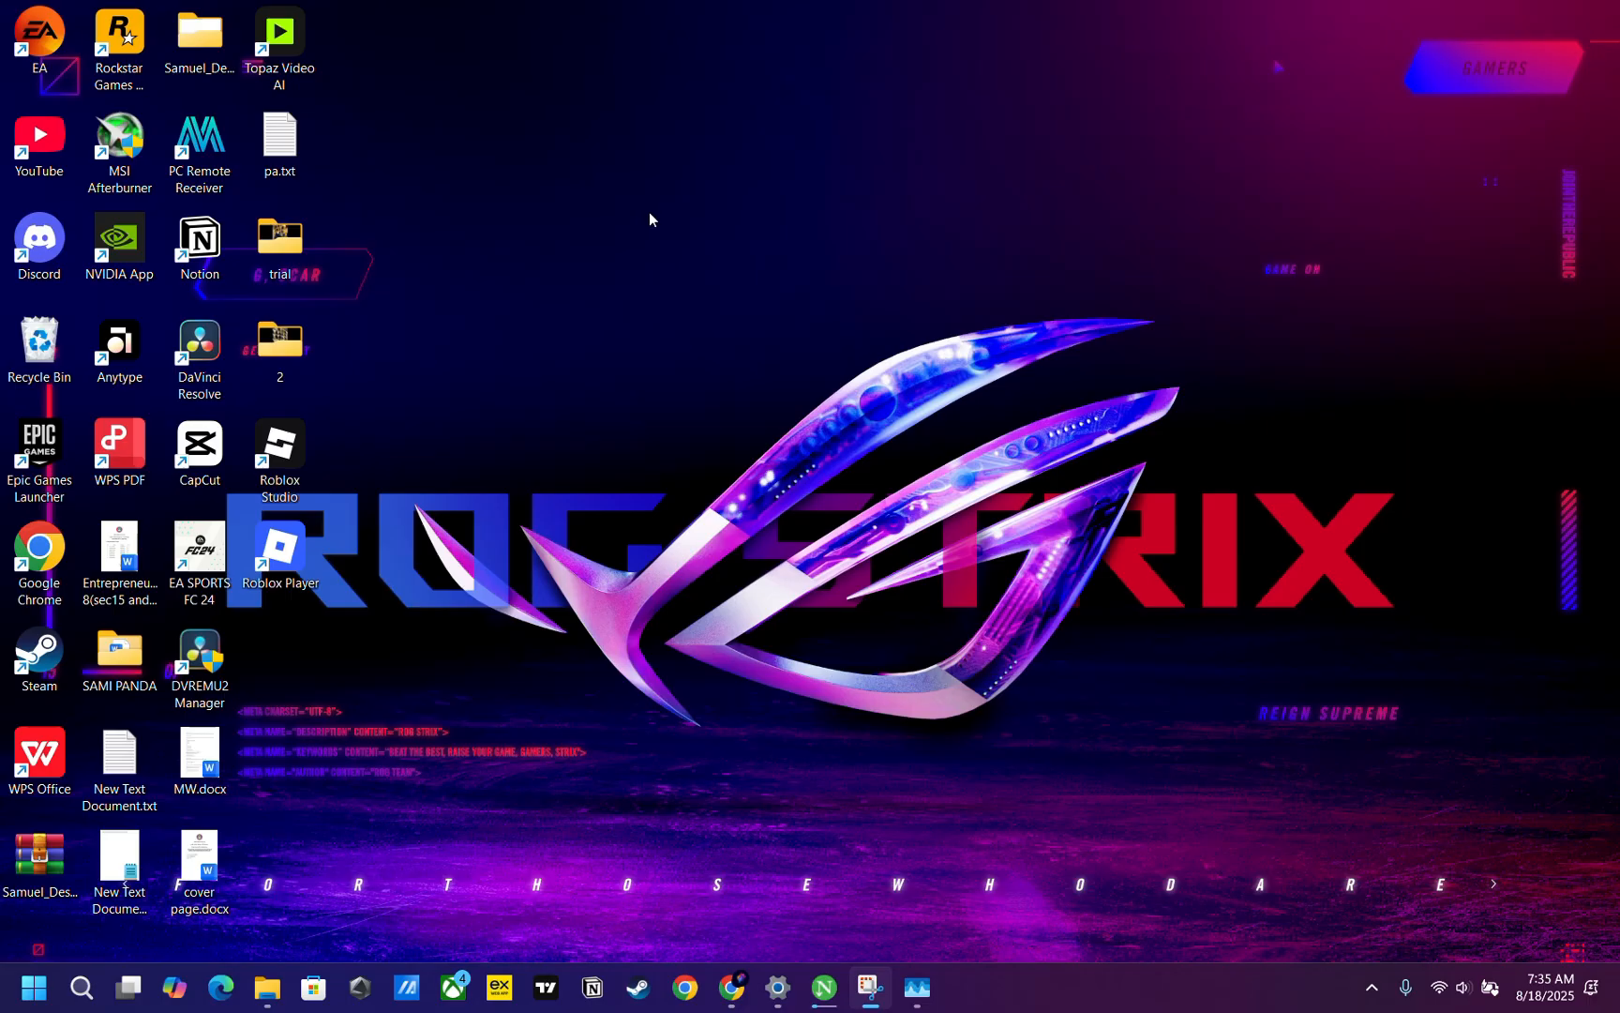
{"action": "mouse_move", "coordinate": [863, 336]}
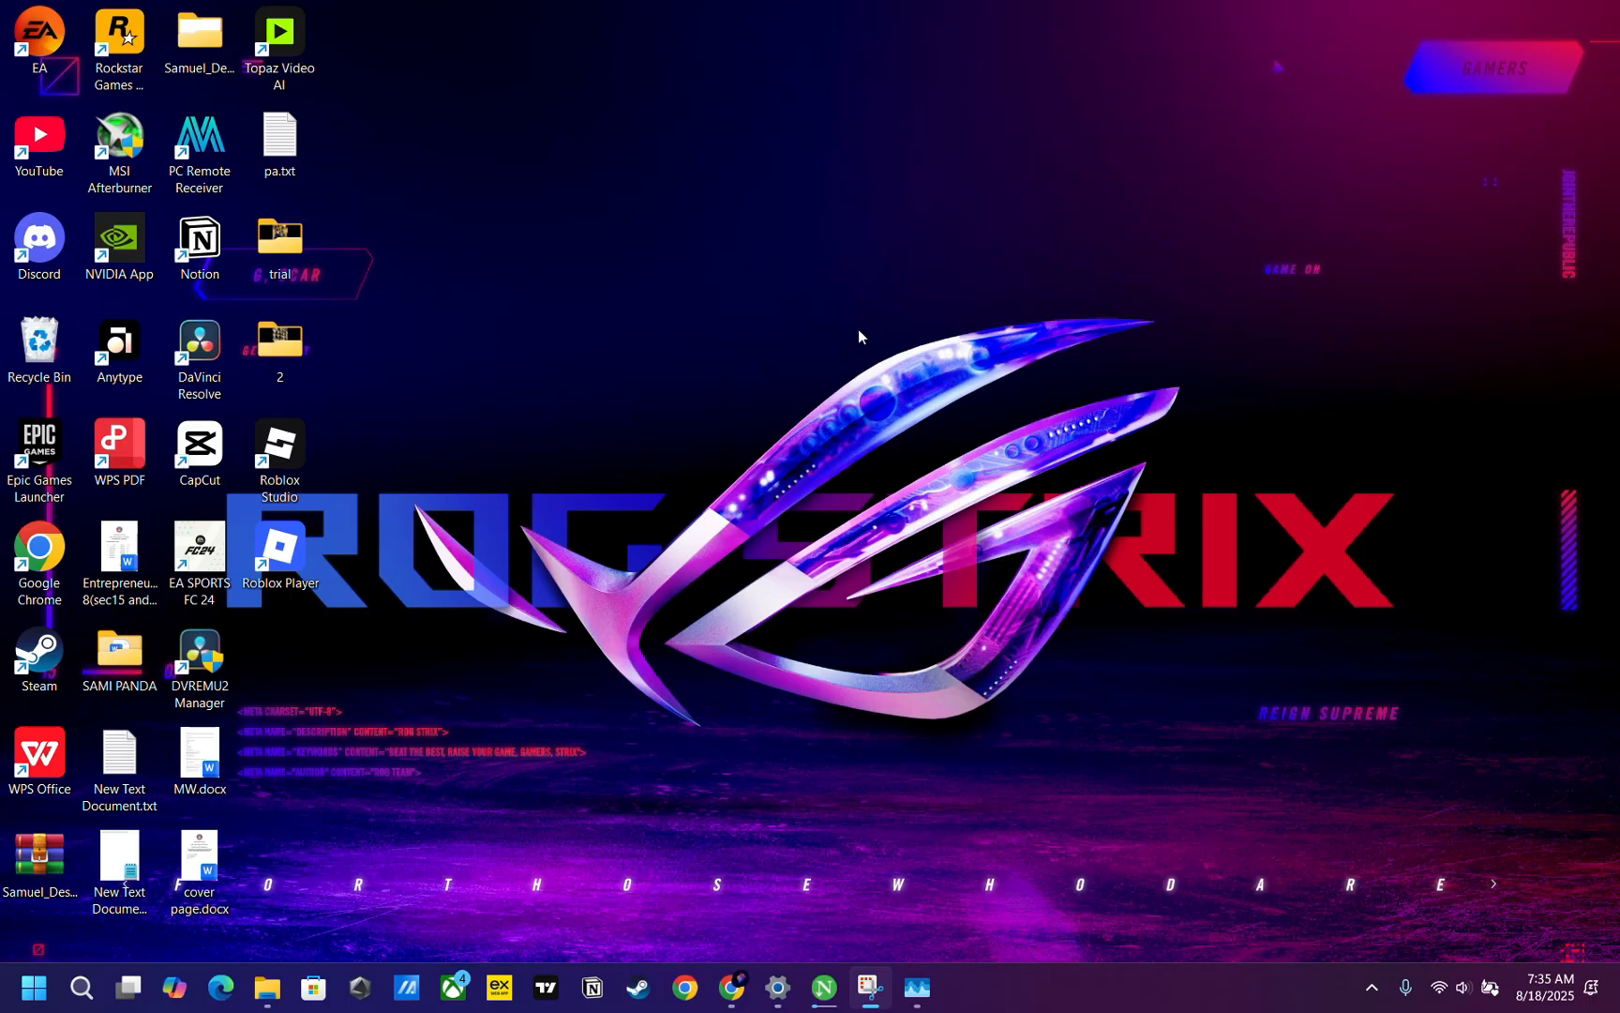
Open the %localappdata% folder through the Run dialog
{"action": "key", "text": "win+r"}
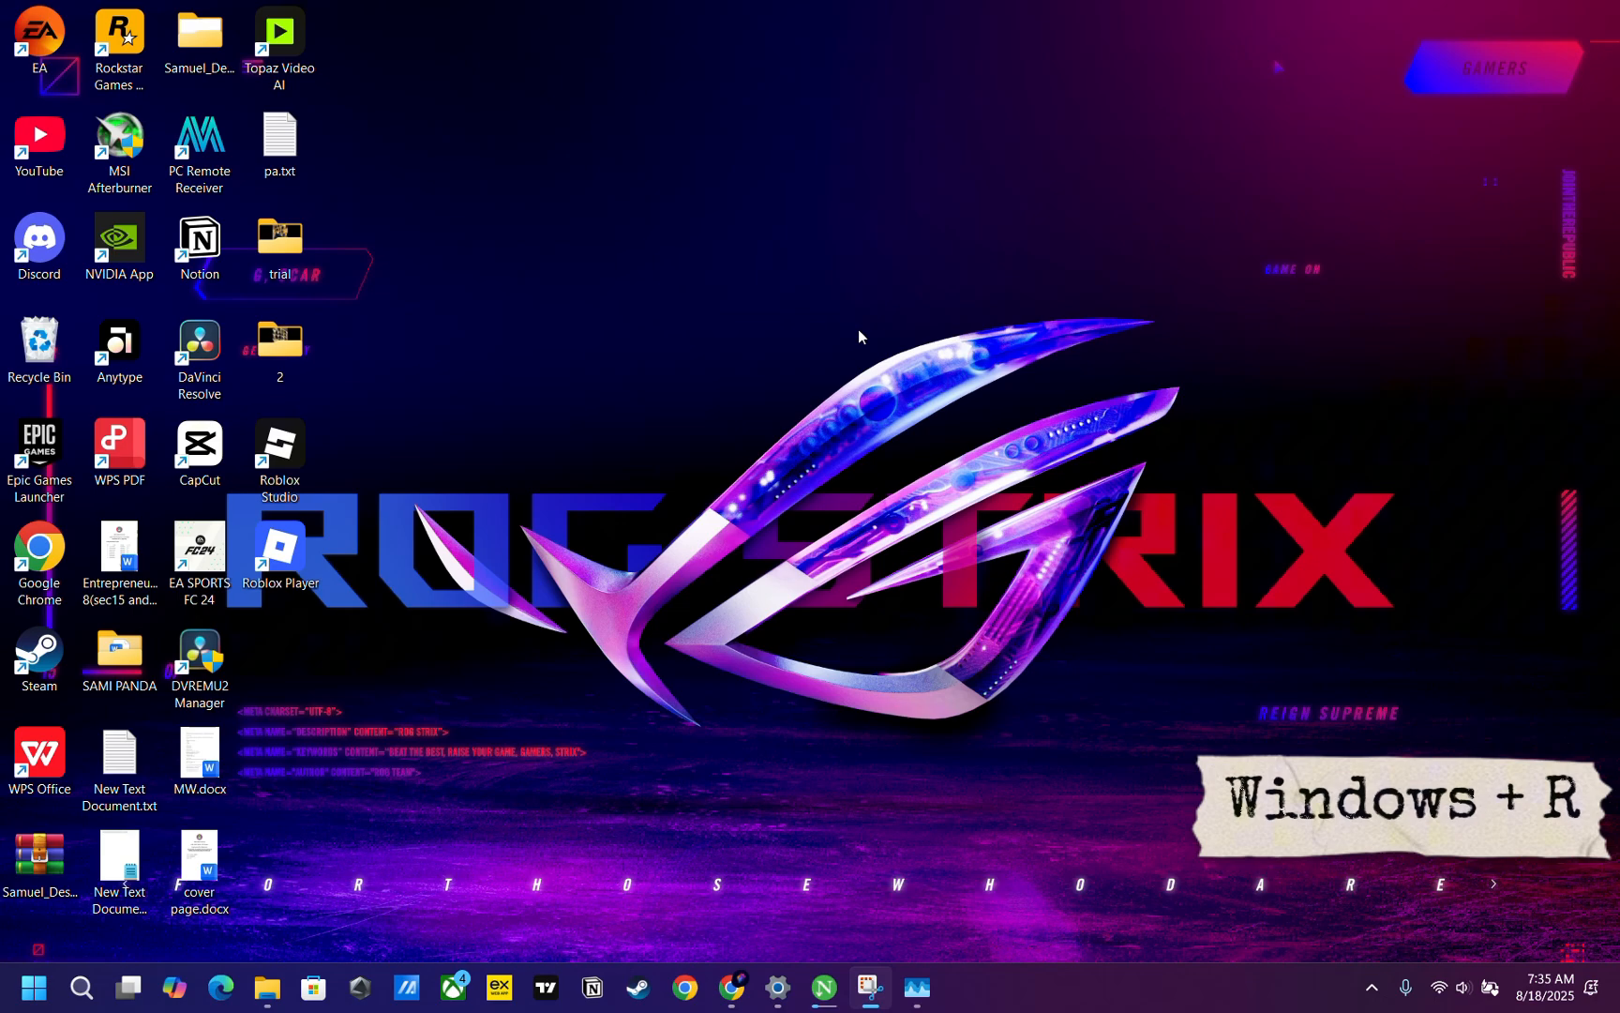
{"action": "key", "text": "Win+r"}
{"action": "type", "text": "%lo"}
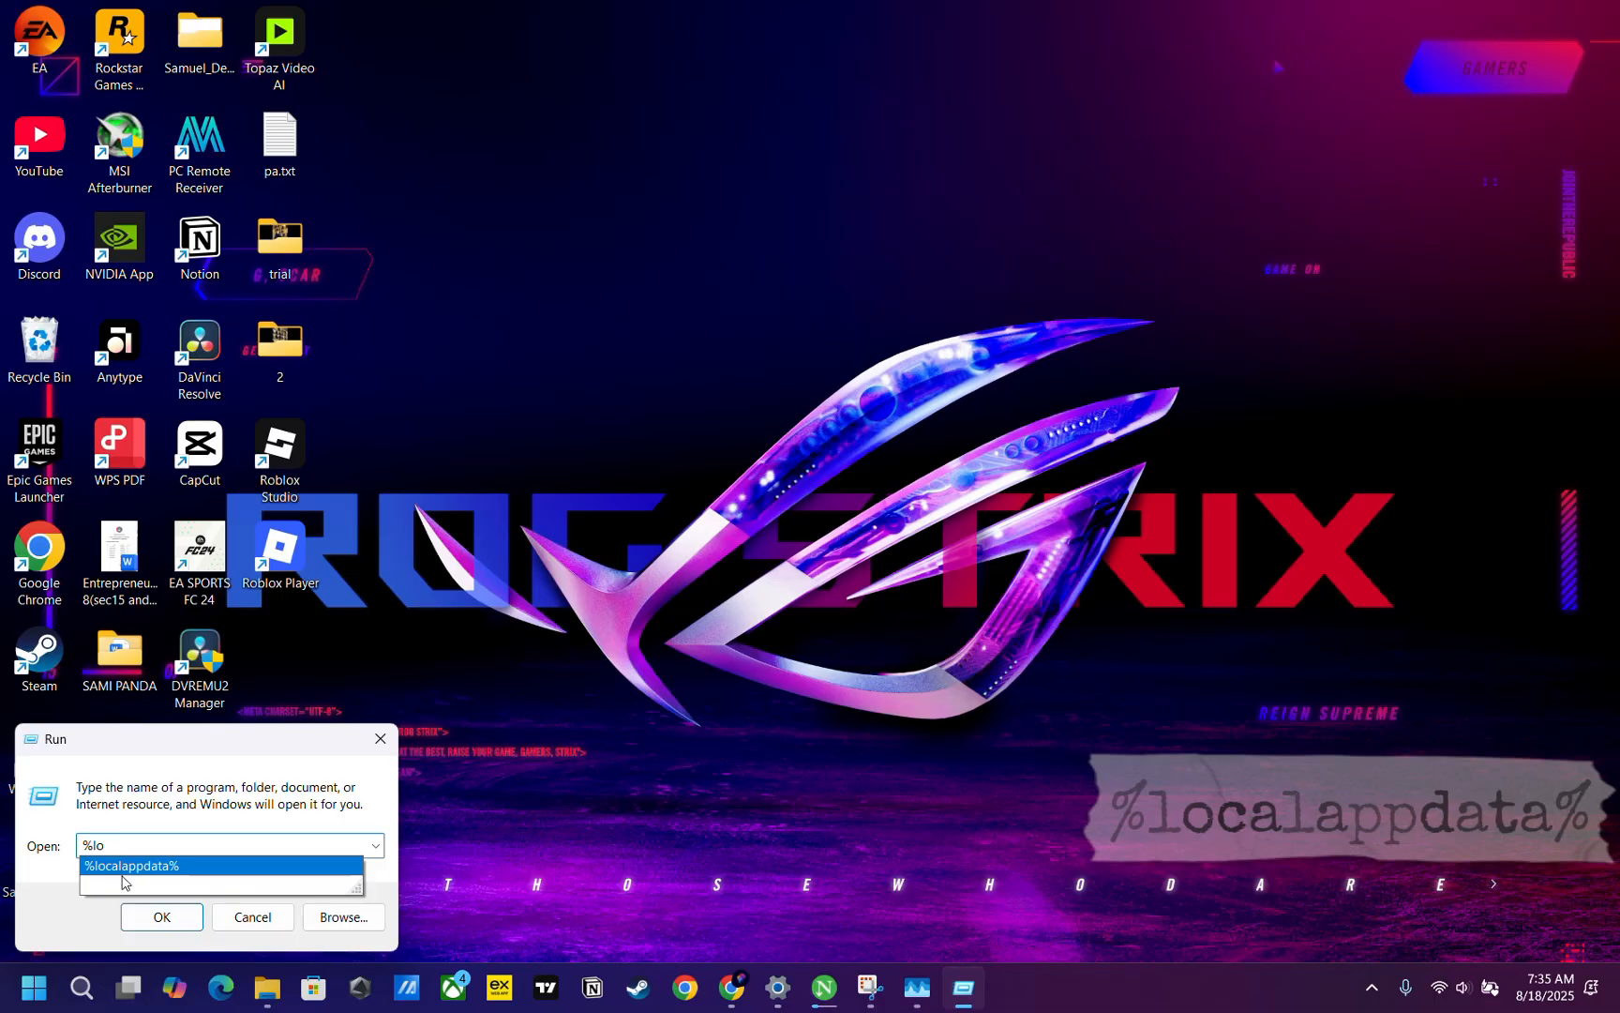
{"action": "left_click", "coordinate": [162, 917]}
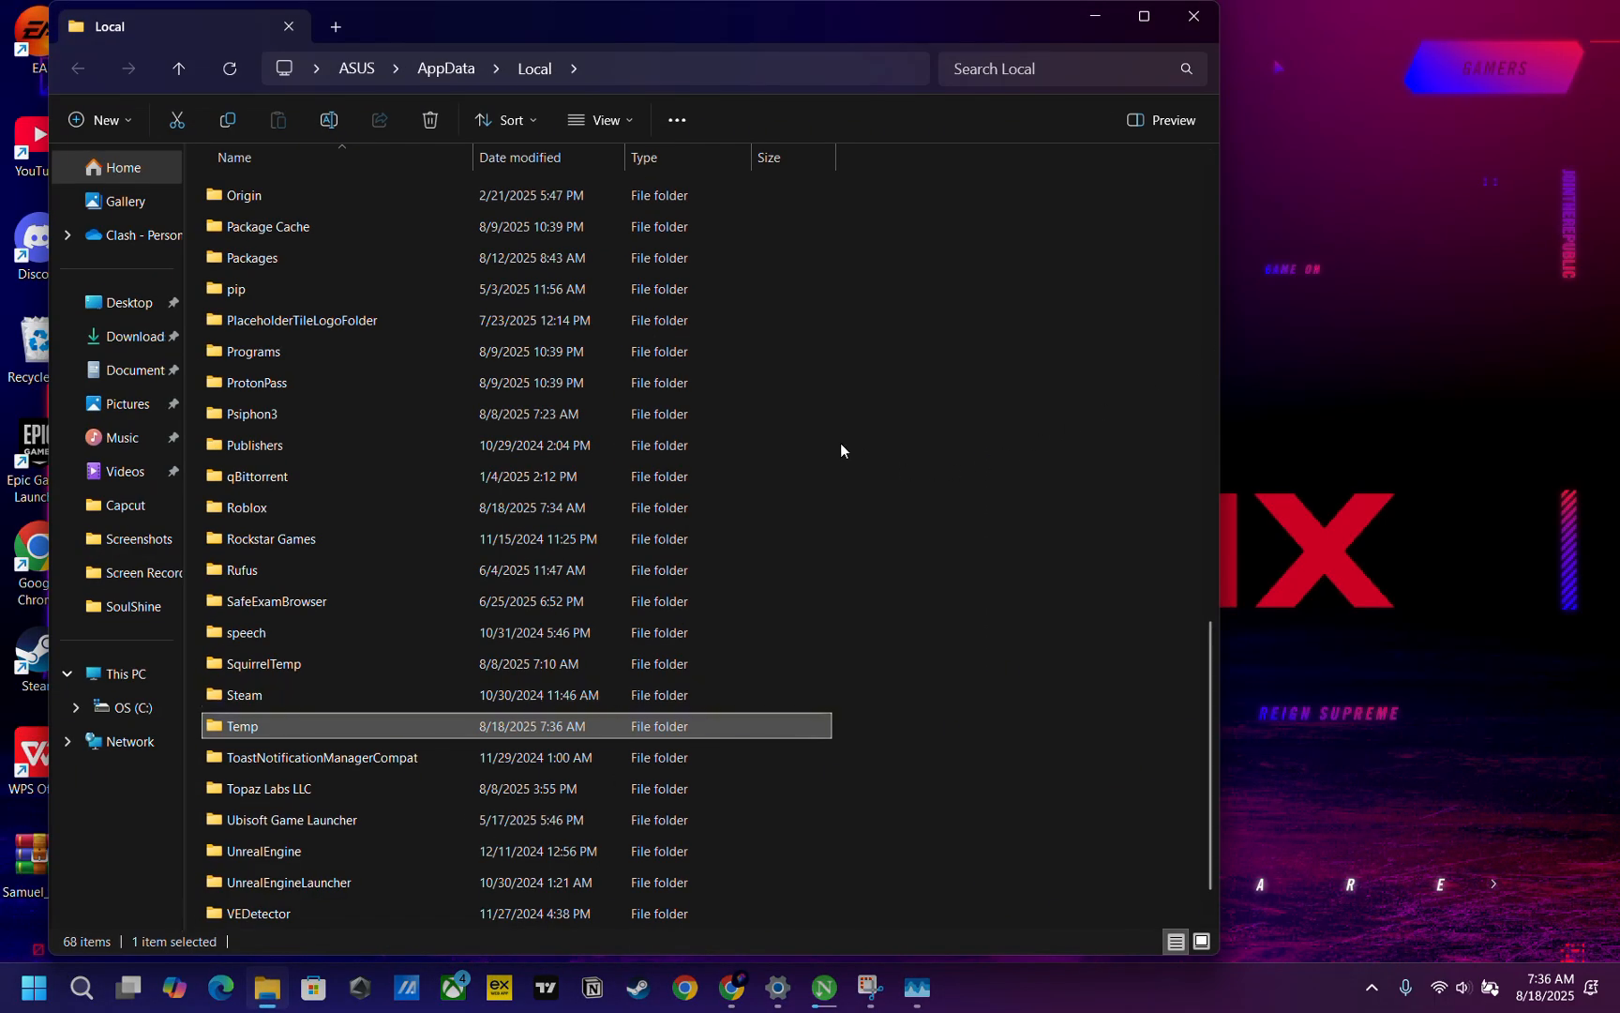
Check the Roblox folder in Local AppData, delete it, and minimize File Explorer
{"action": "scroll", "scroll_direction": "down", "scroll_amount": 3}
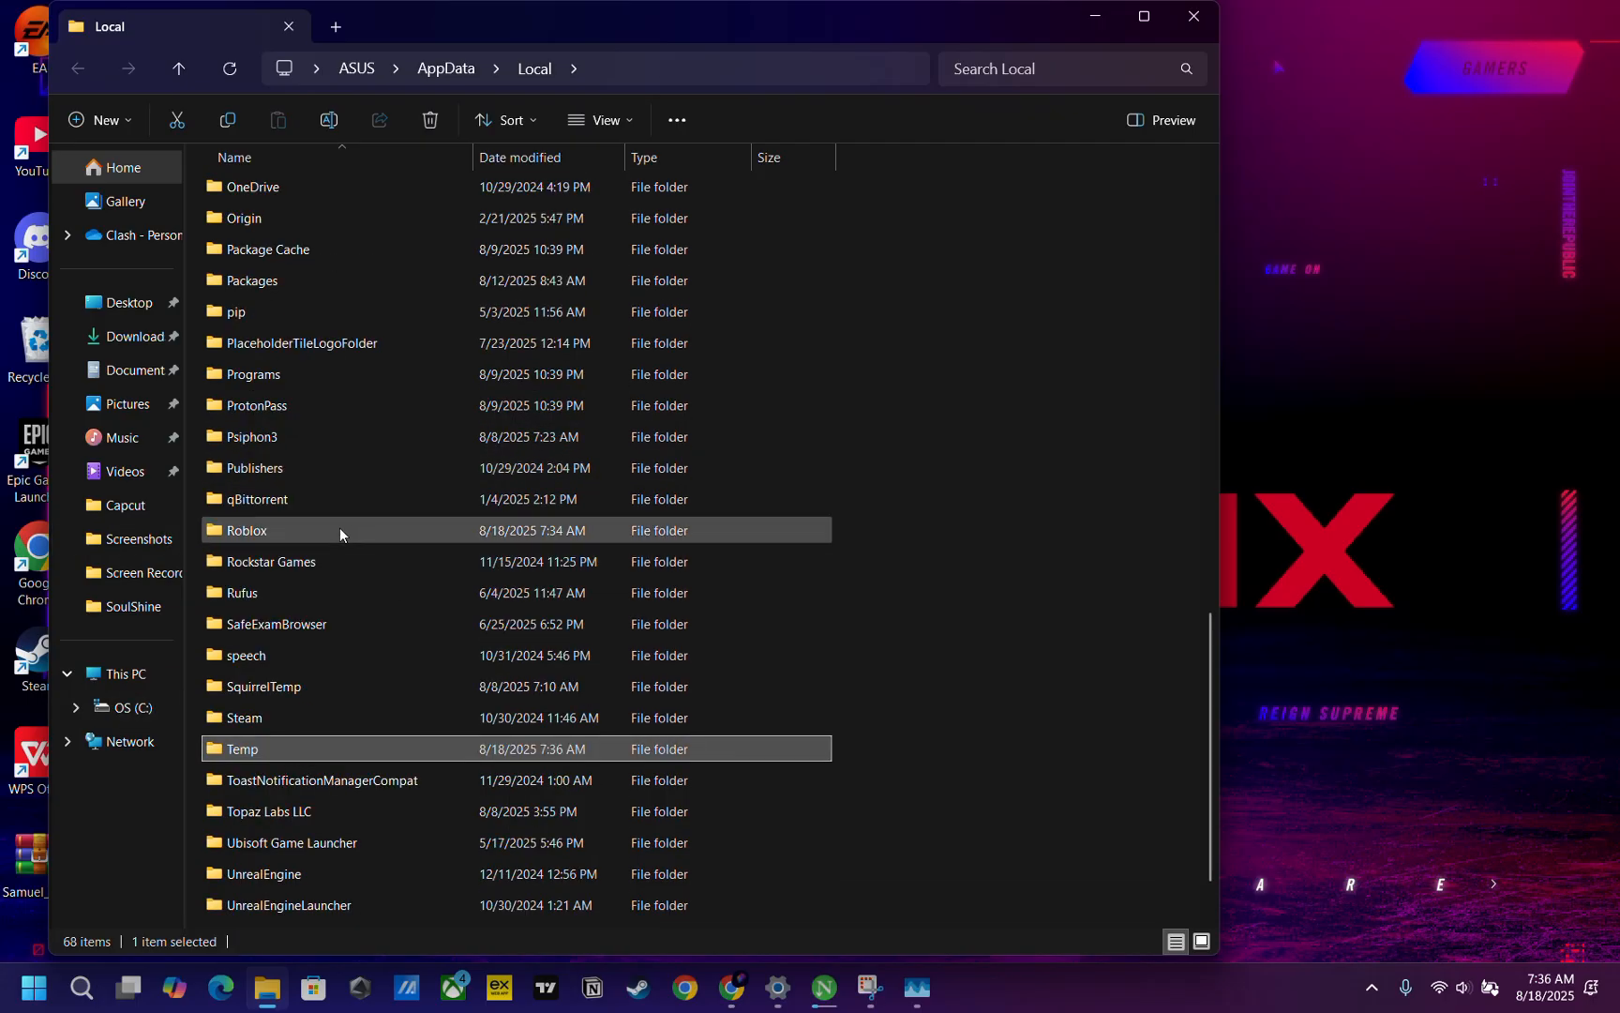
{"action": "double_click", "coordinate": [245, 529]}
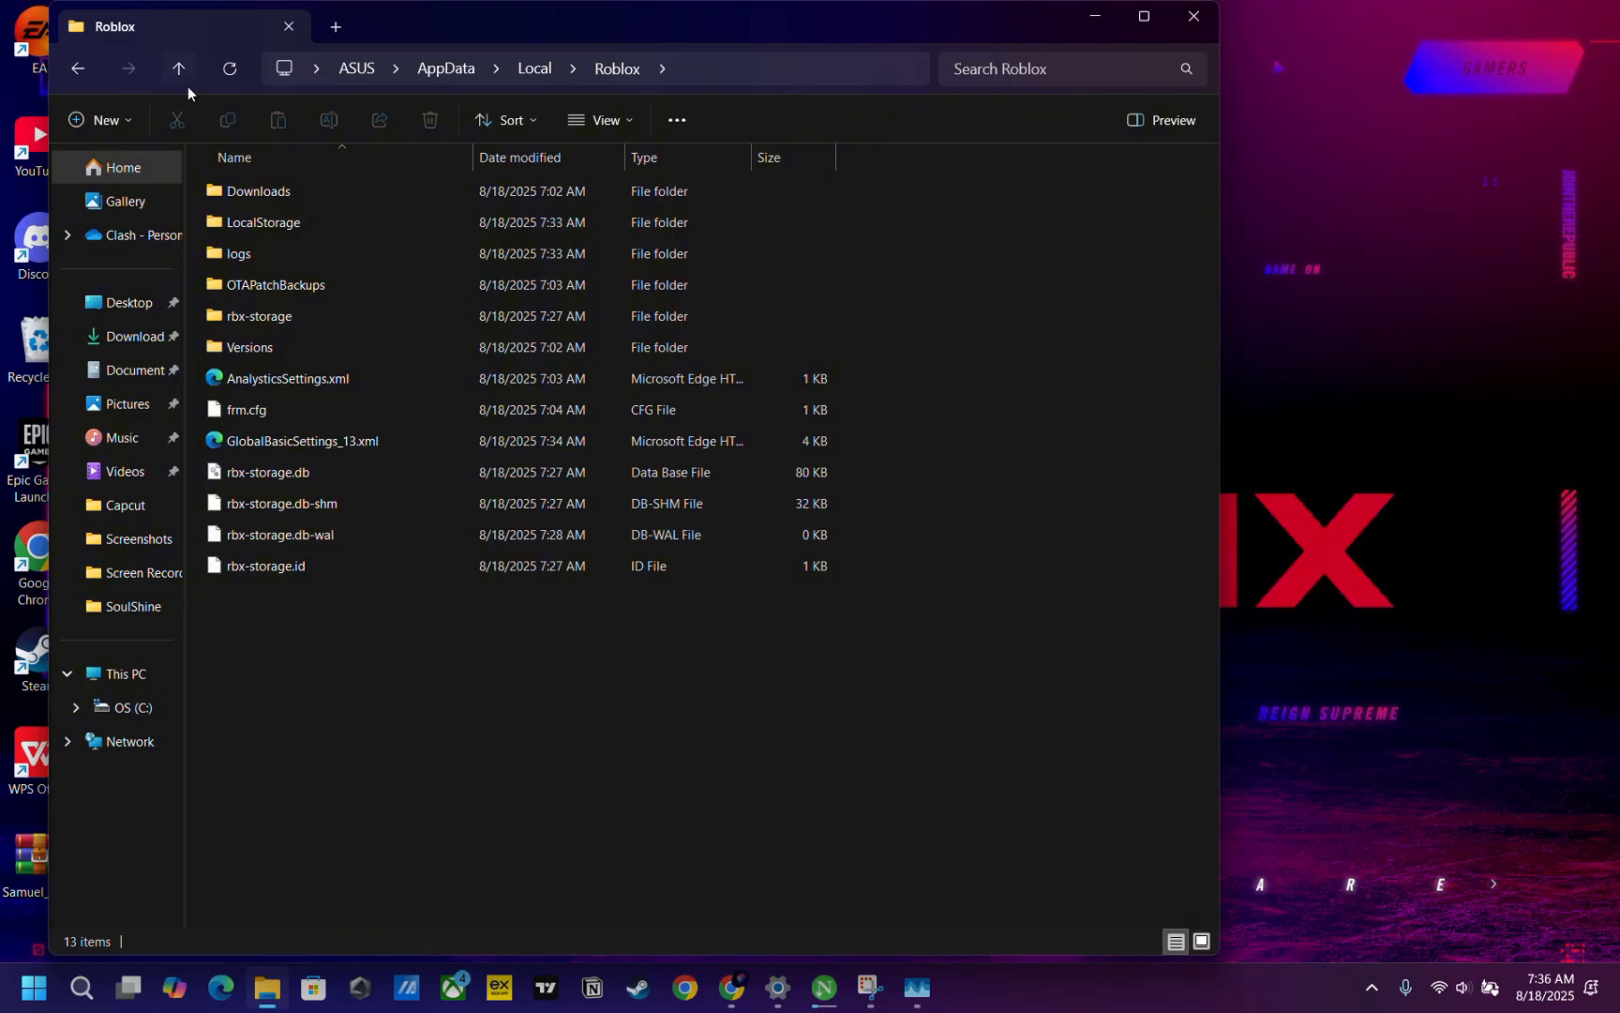
{"action": "mouse_move", "coordinate": [464, 305]}
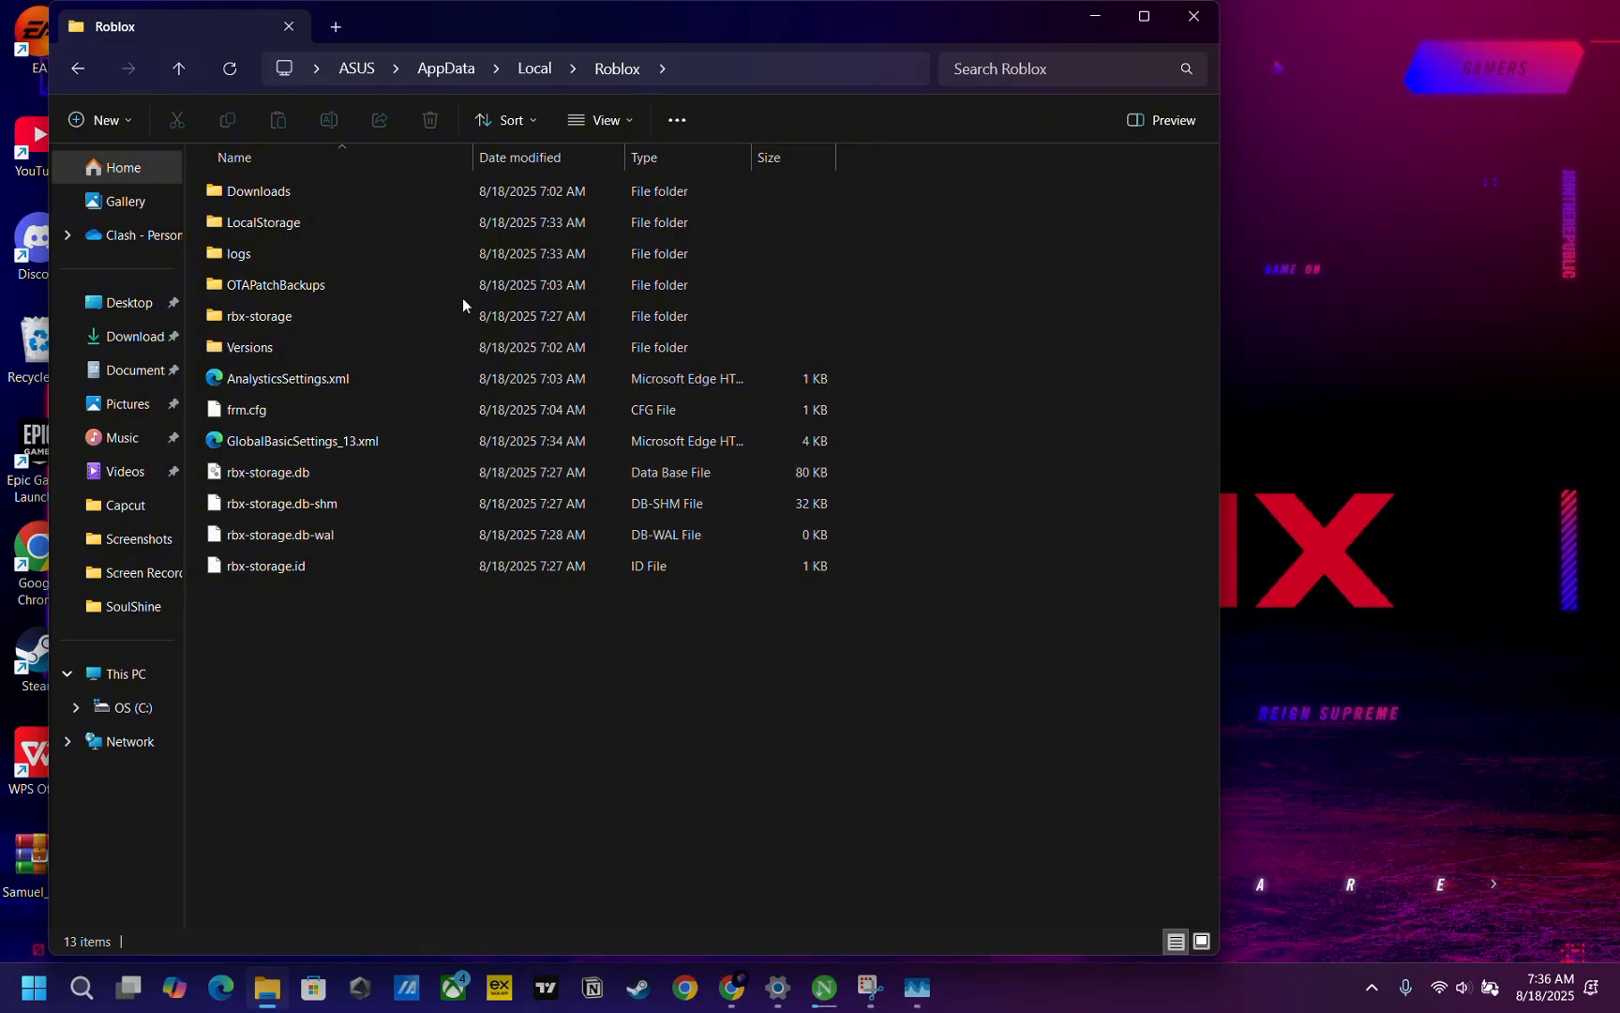
{"action": "left_click", "coordinate": [179, 68]}
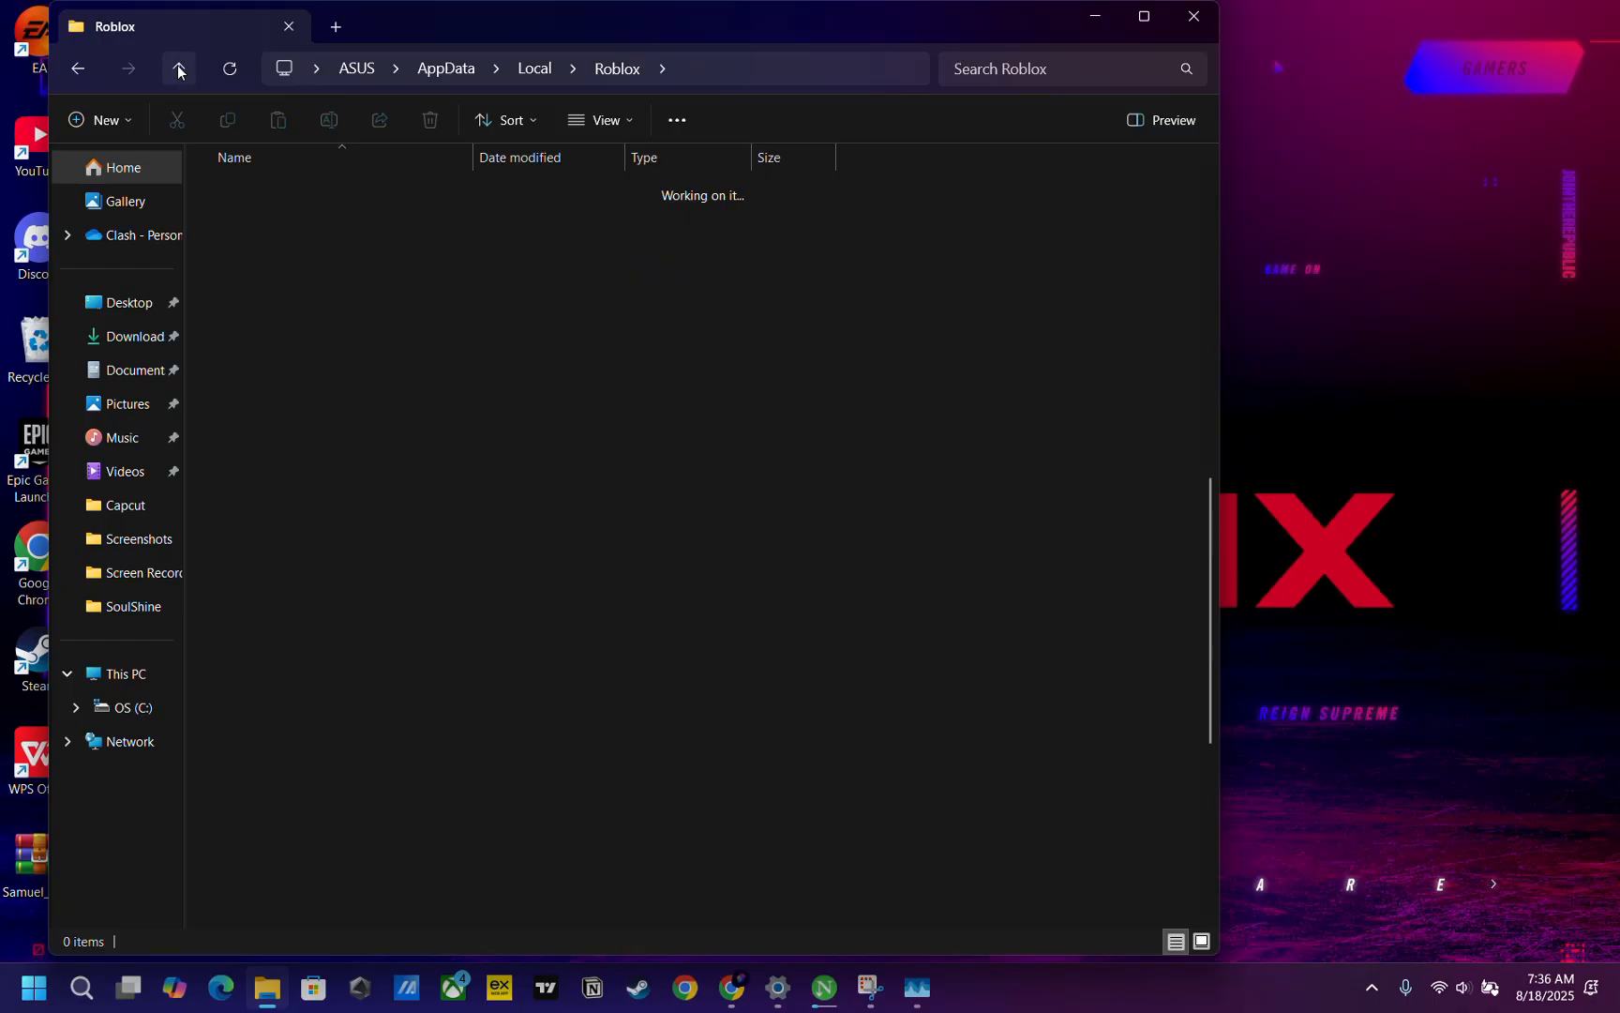
{"action": "left_click", "coordinate": [178, 68]}
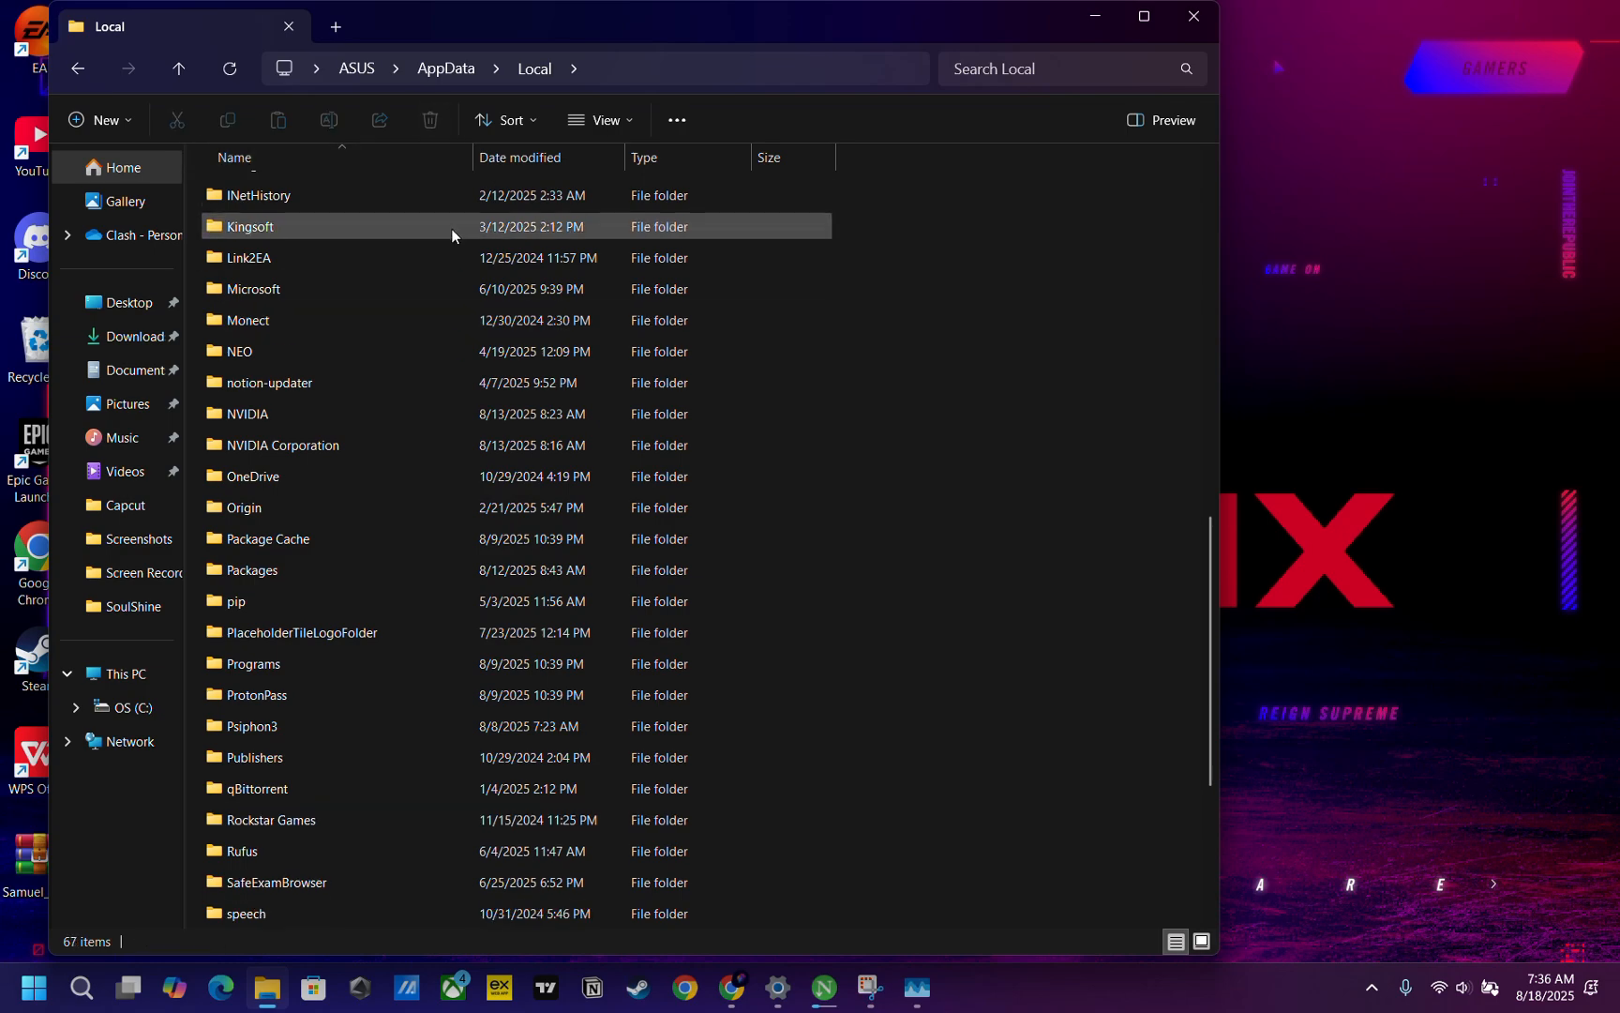
{"action": "mouse_move", "coordinate": [447, 820]}
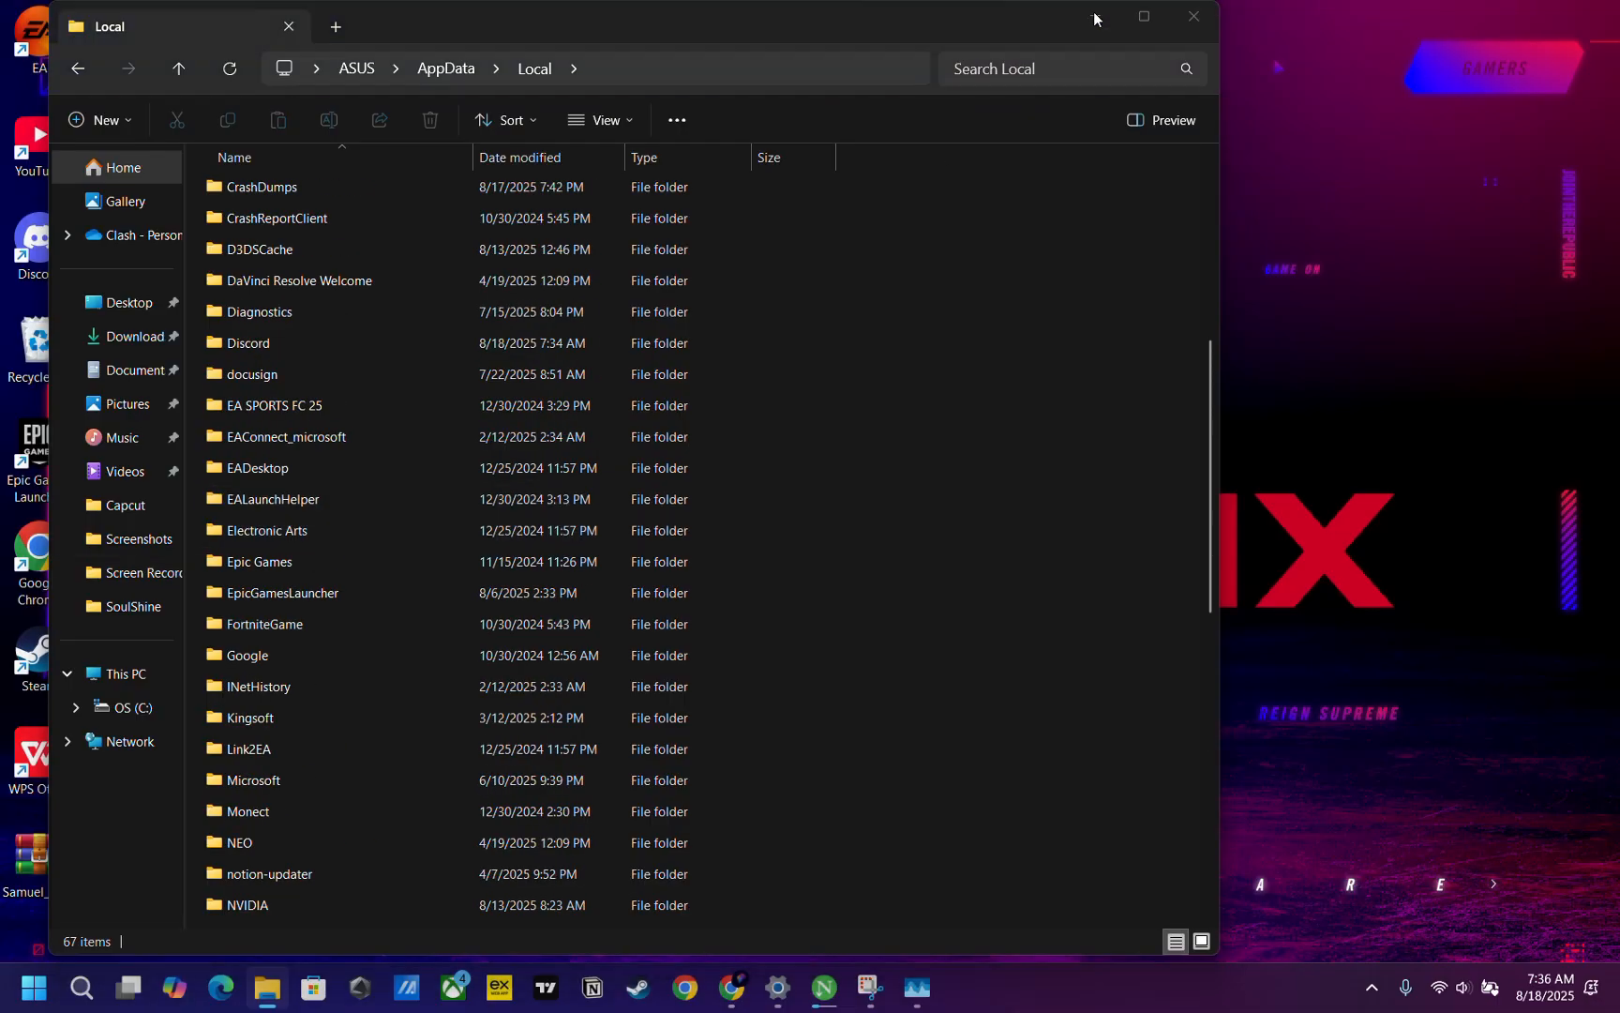
{"action": "left_click", "coordinate": [13, 986]}
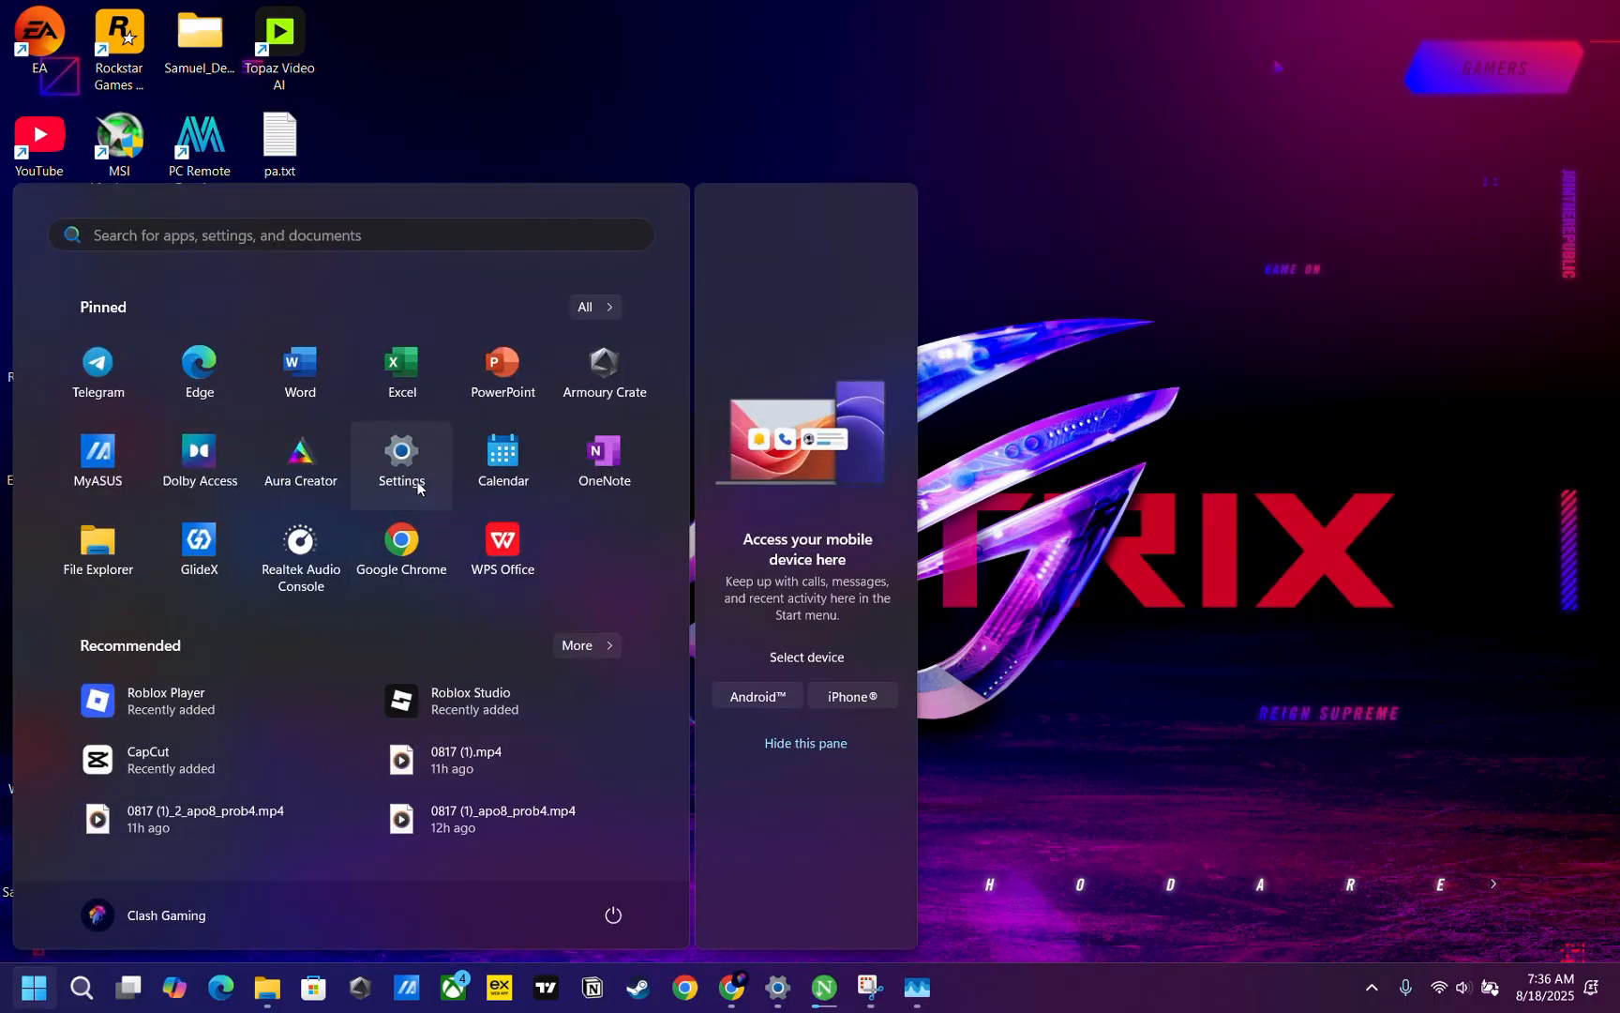
Filter Installed apps by 'rob' and start uninstalling Roblox Player for ASUS
{"action": "left_click", "coordinate": [401, 464]}
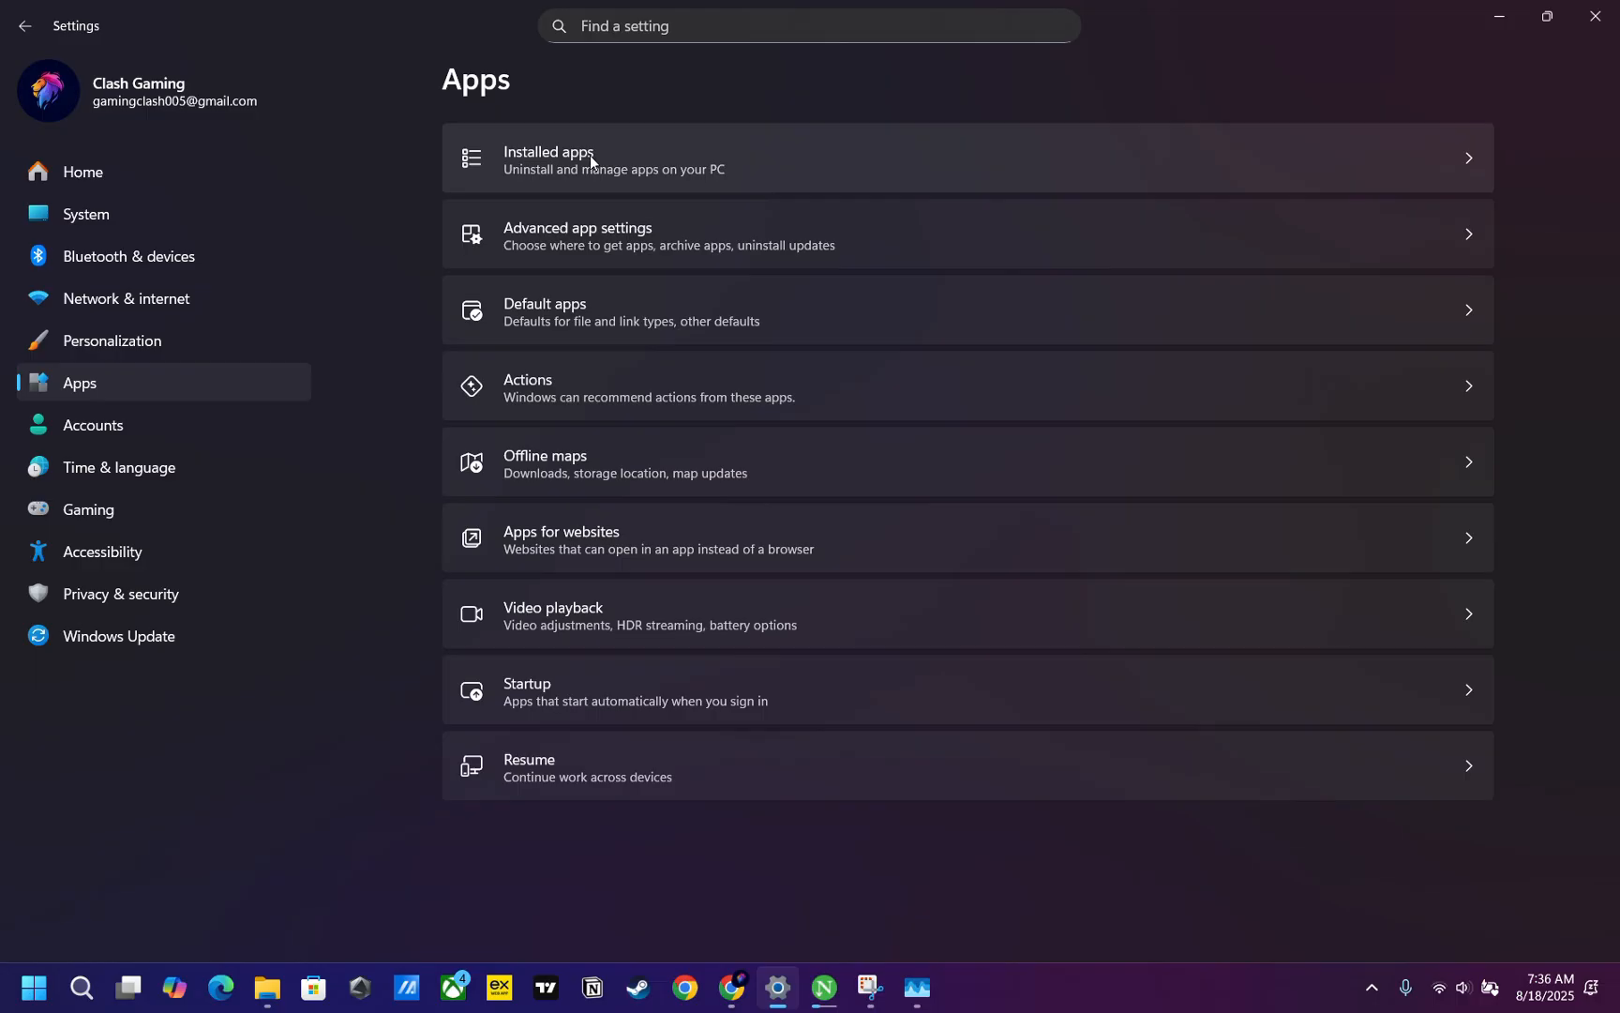
{"action": "left_click", "coordinate": [588, 160]}
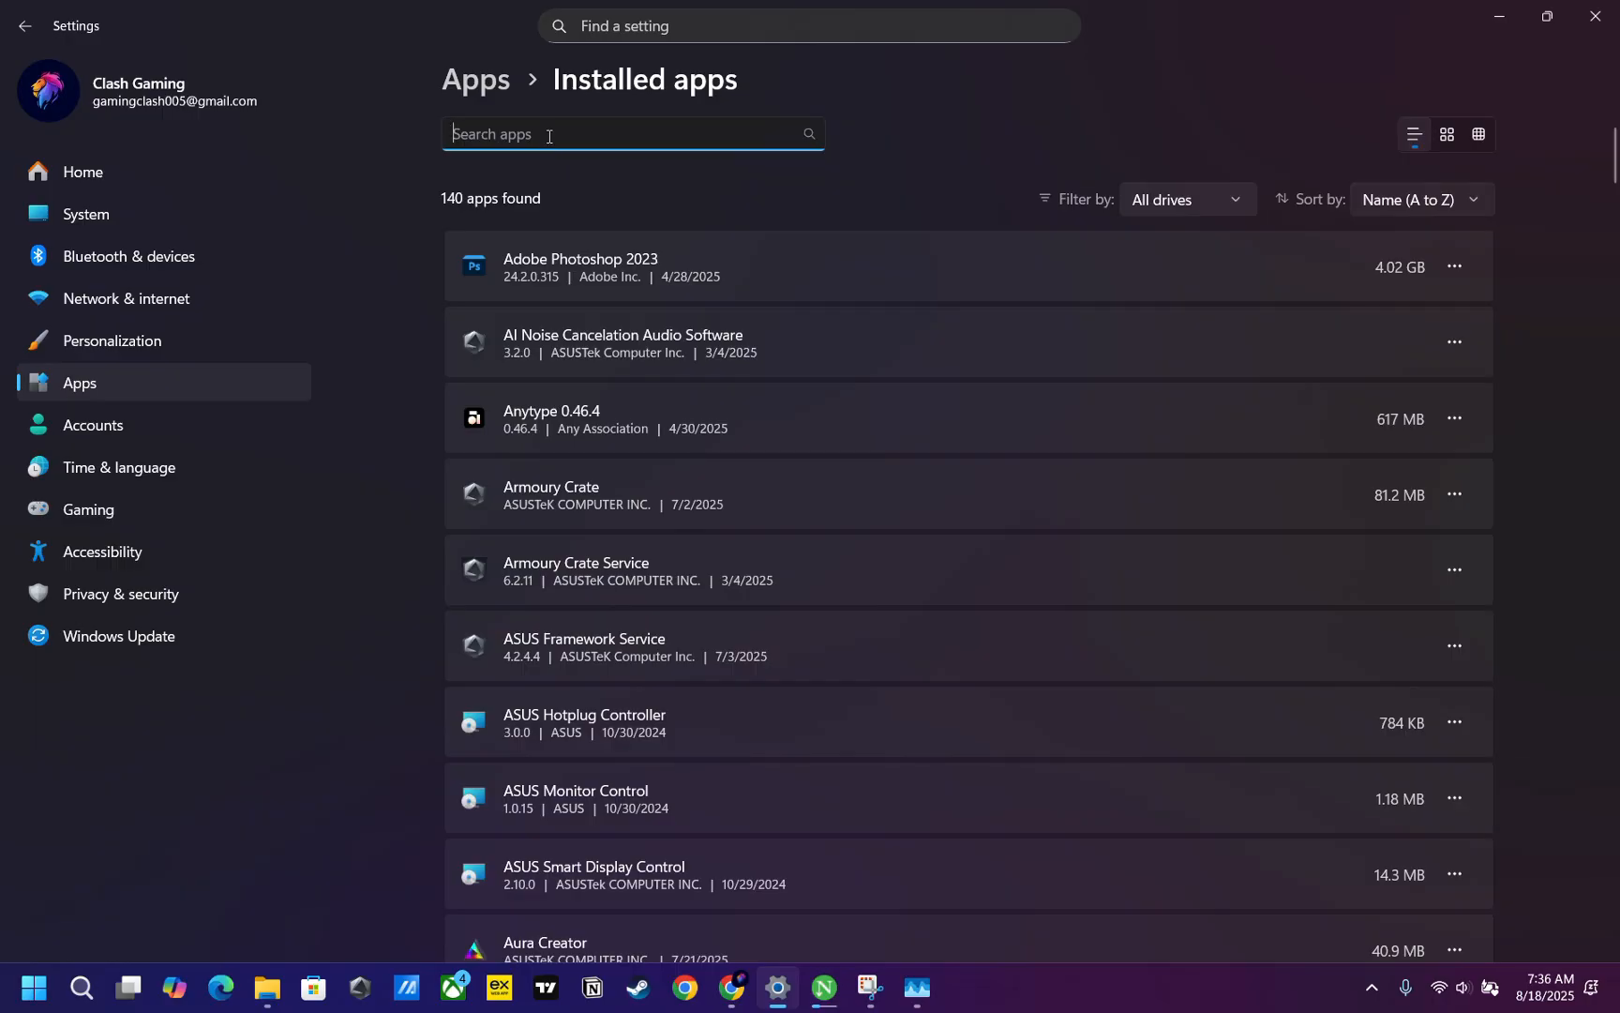
{"action": "type", "text": "rob"}
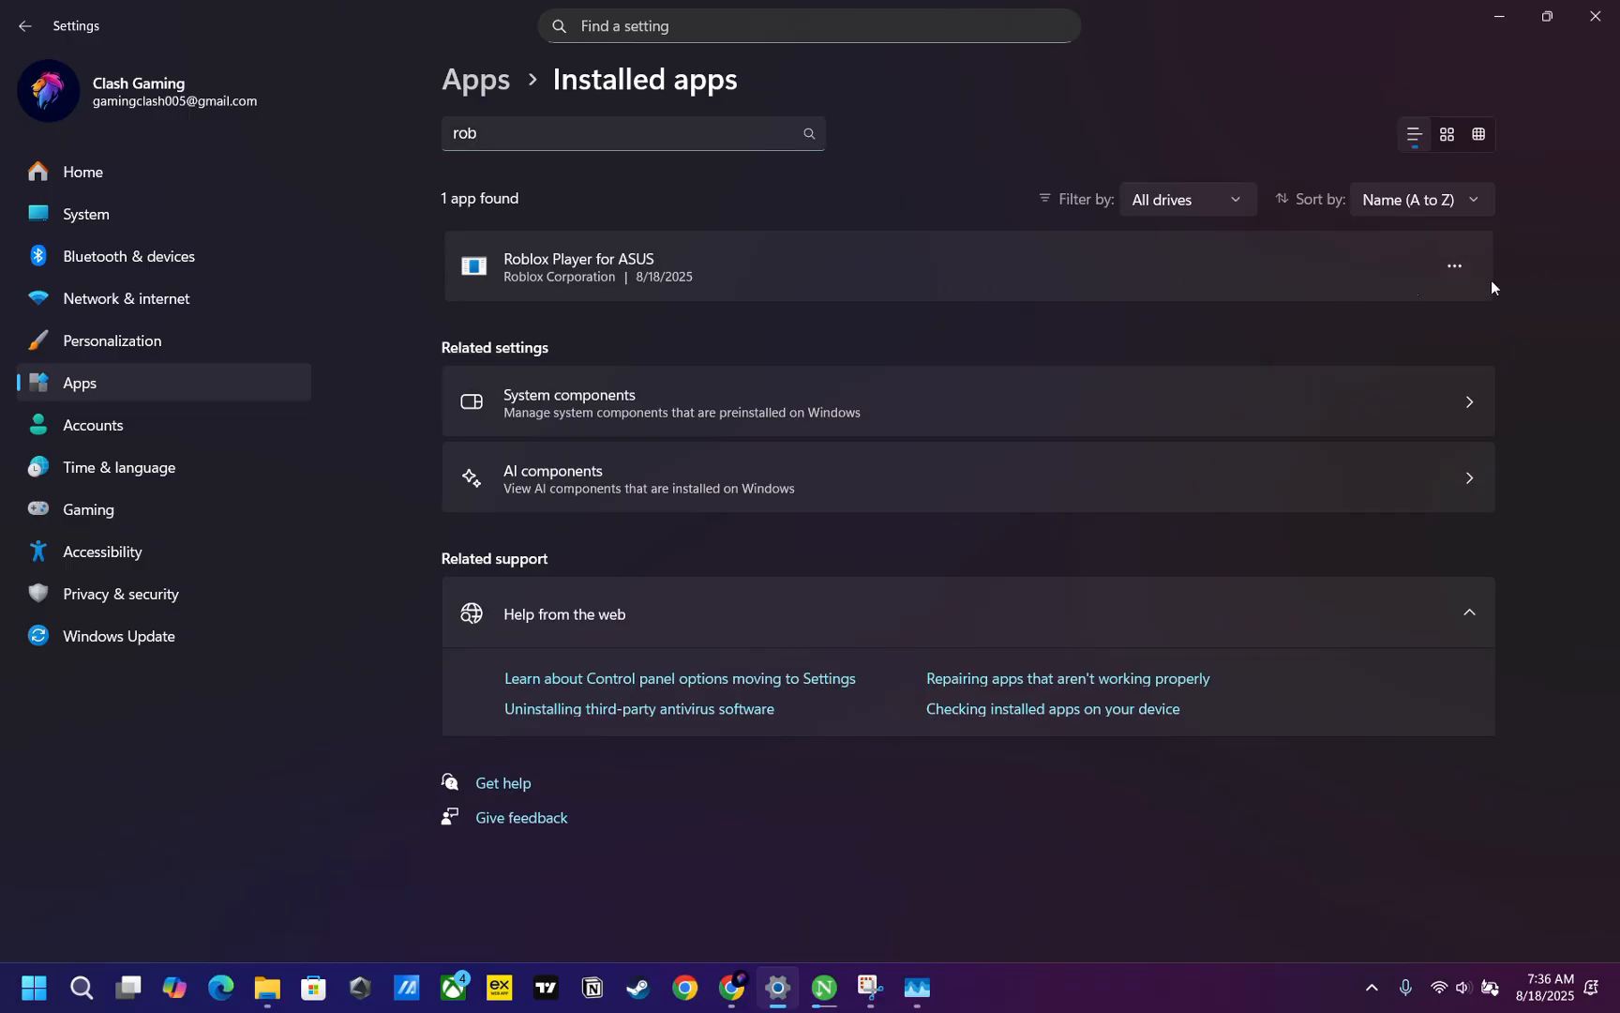
{"action": "left_click", "coordinate": [1452, 265]}
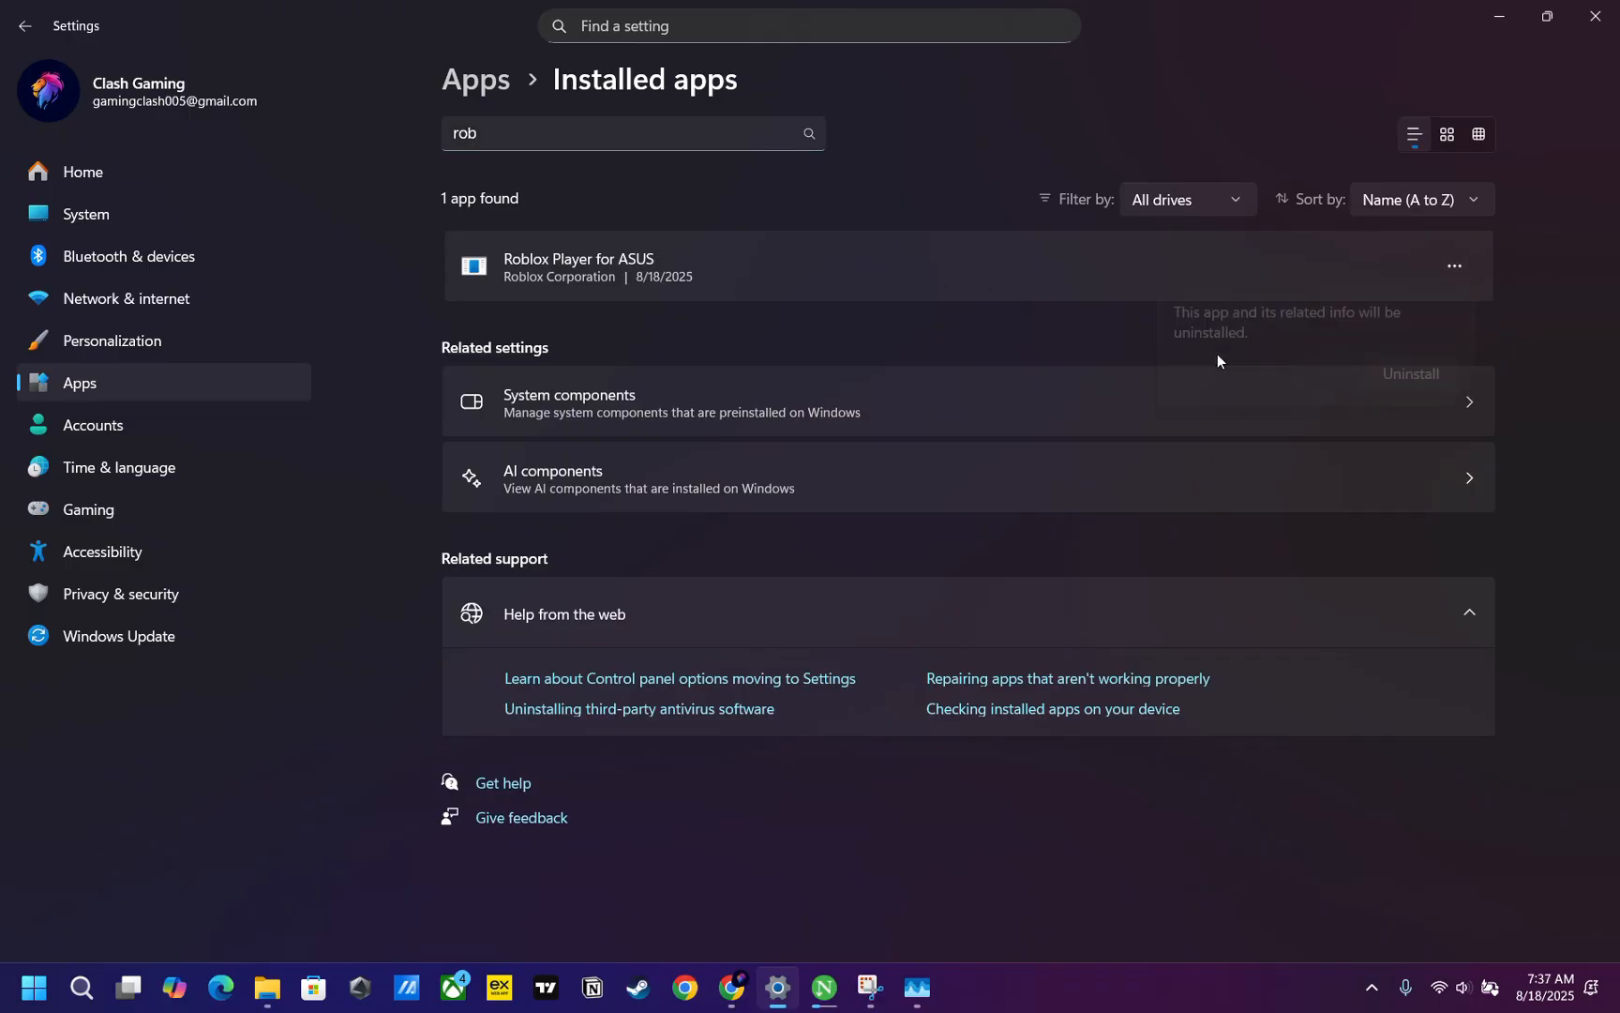
{"action": "mouse_move", "coordinate": [1391, 275]}
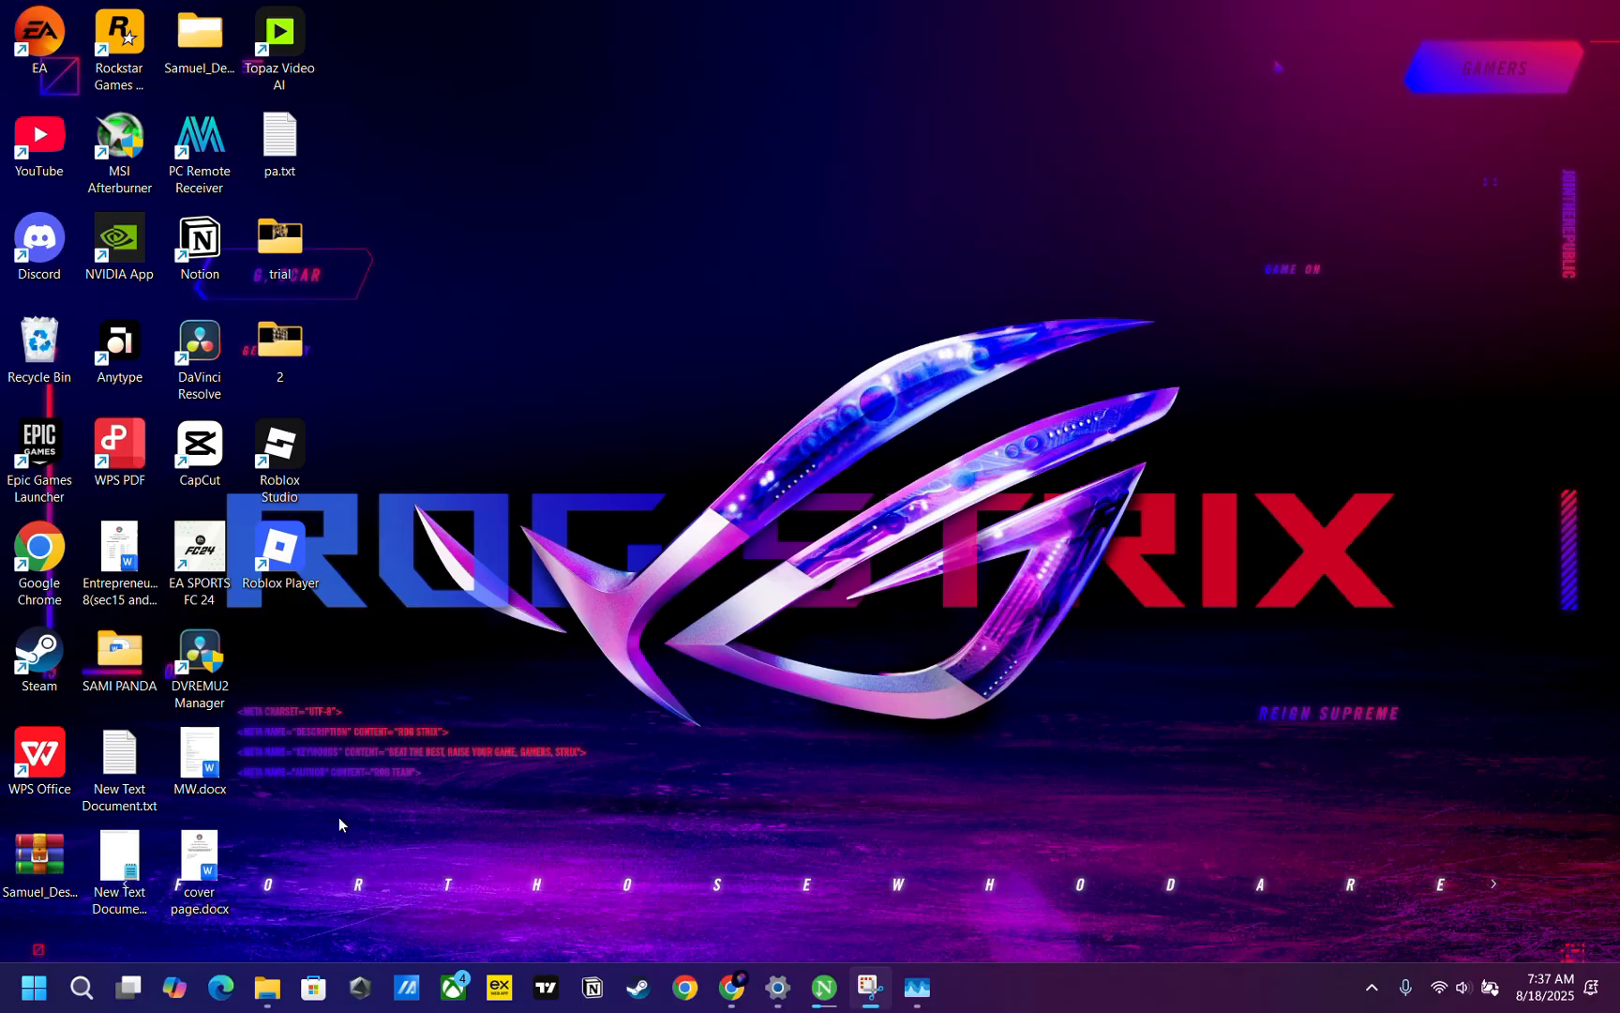
Restore File Explorer on Downloads and select today's RobloxPlayerInstaller.exe
{"action": "left_click", "coordinate": [266, 988]}
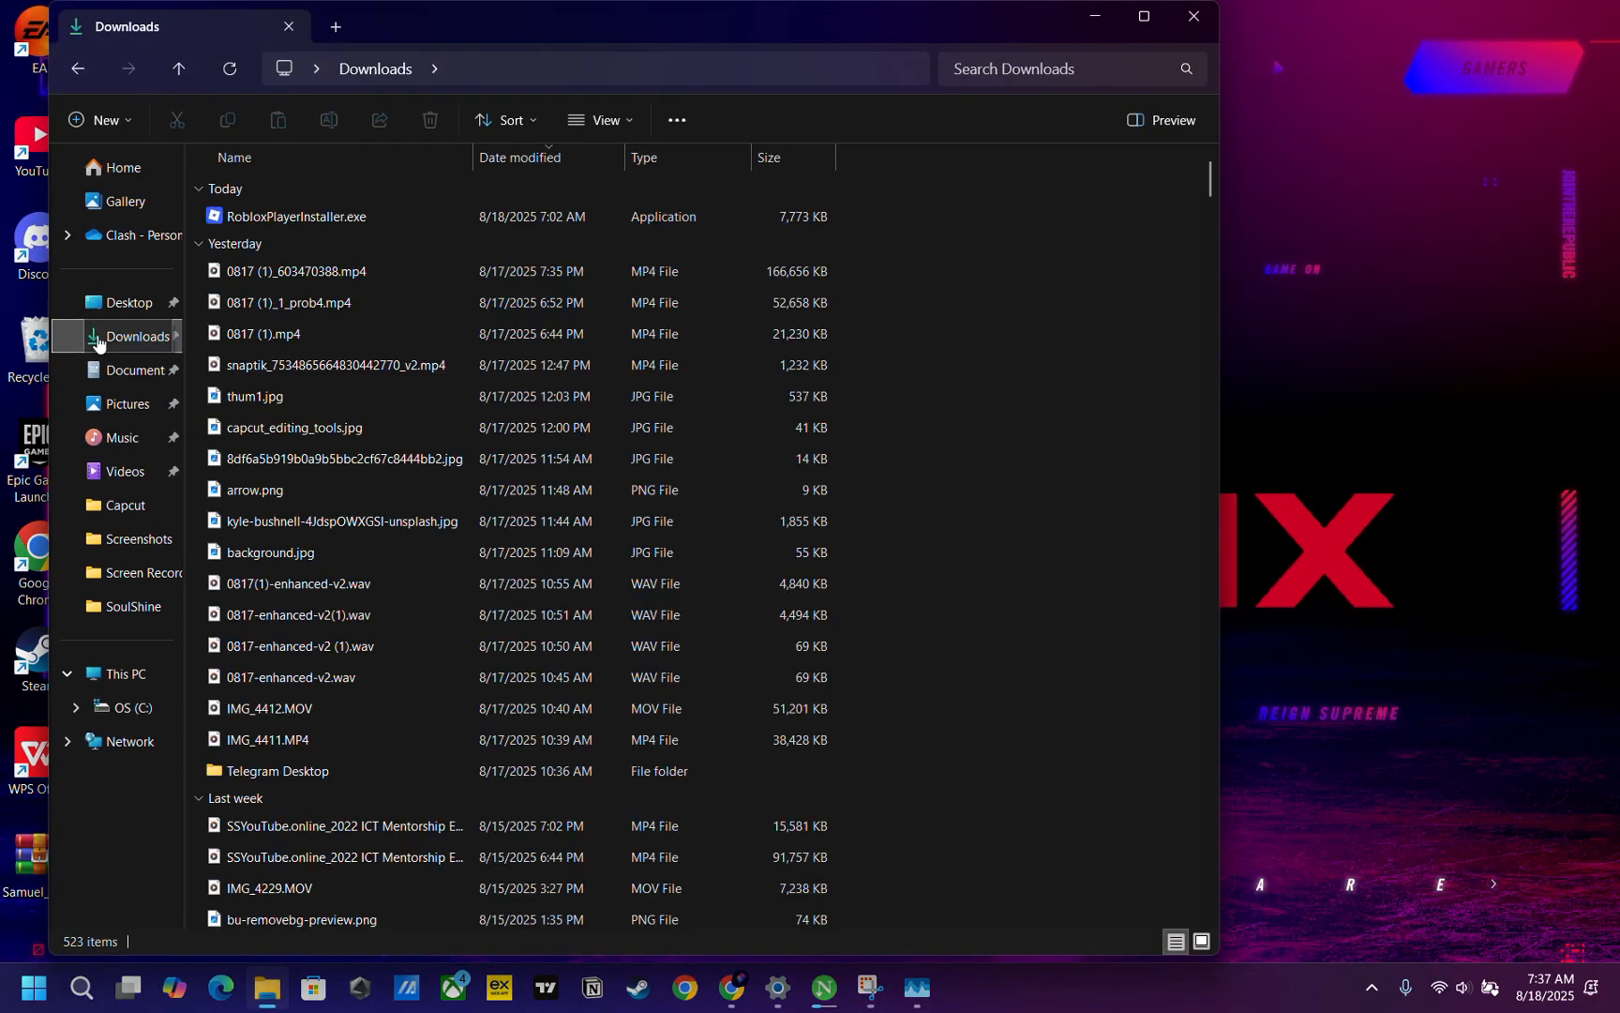
{"action": "left_click", "coordinate": [300, 216]}
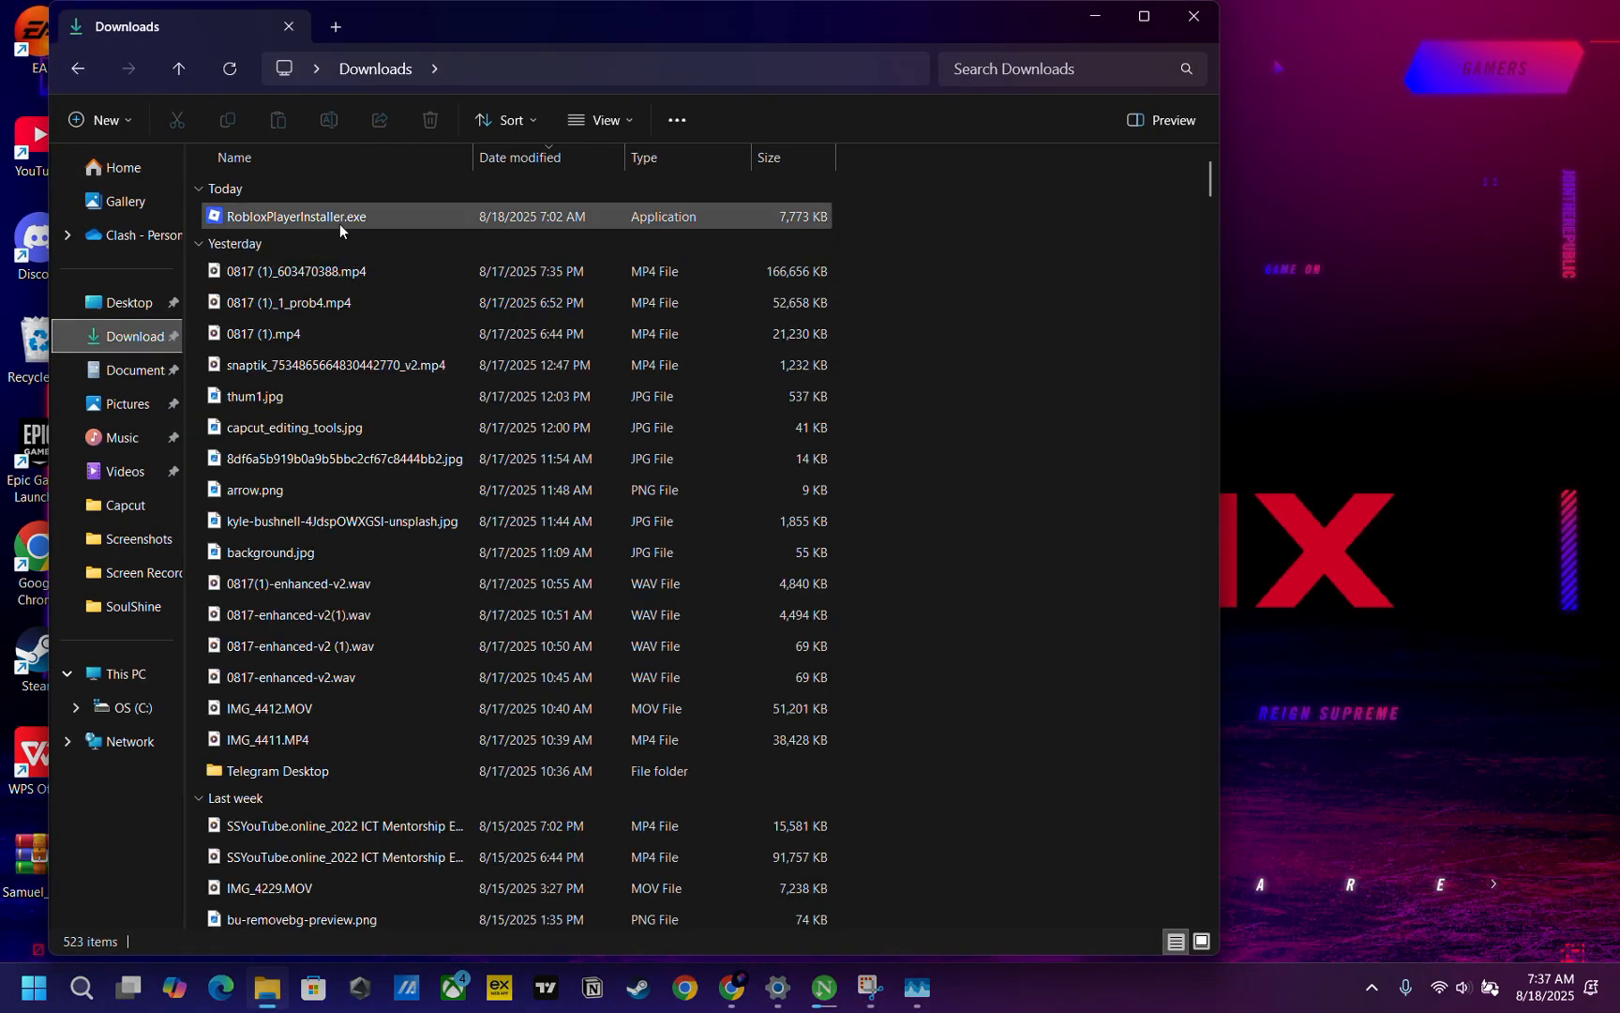
{"action": "mouse_move", "coordinate": [341, 229]}
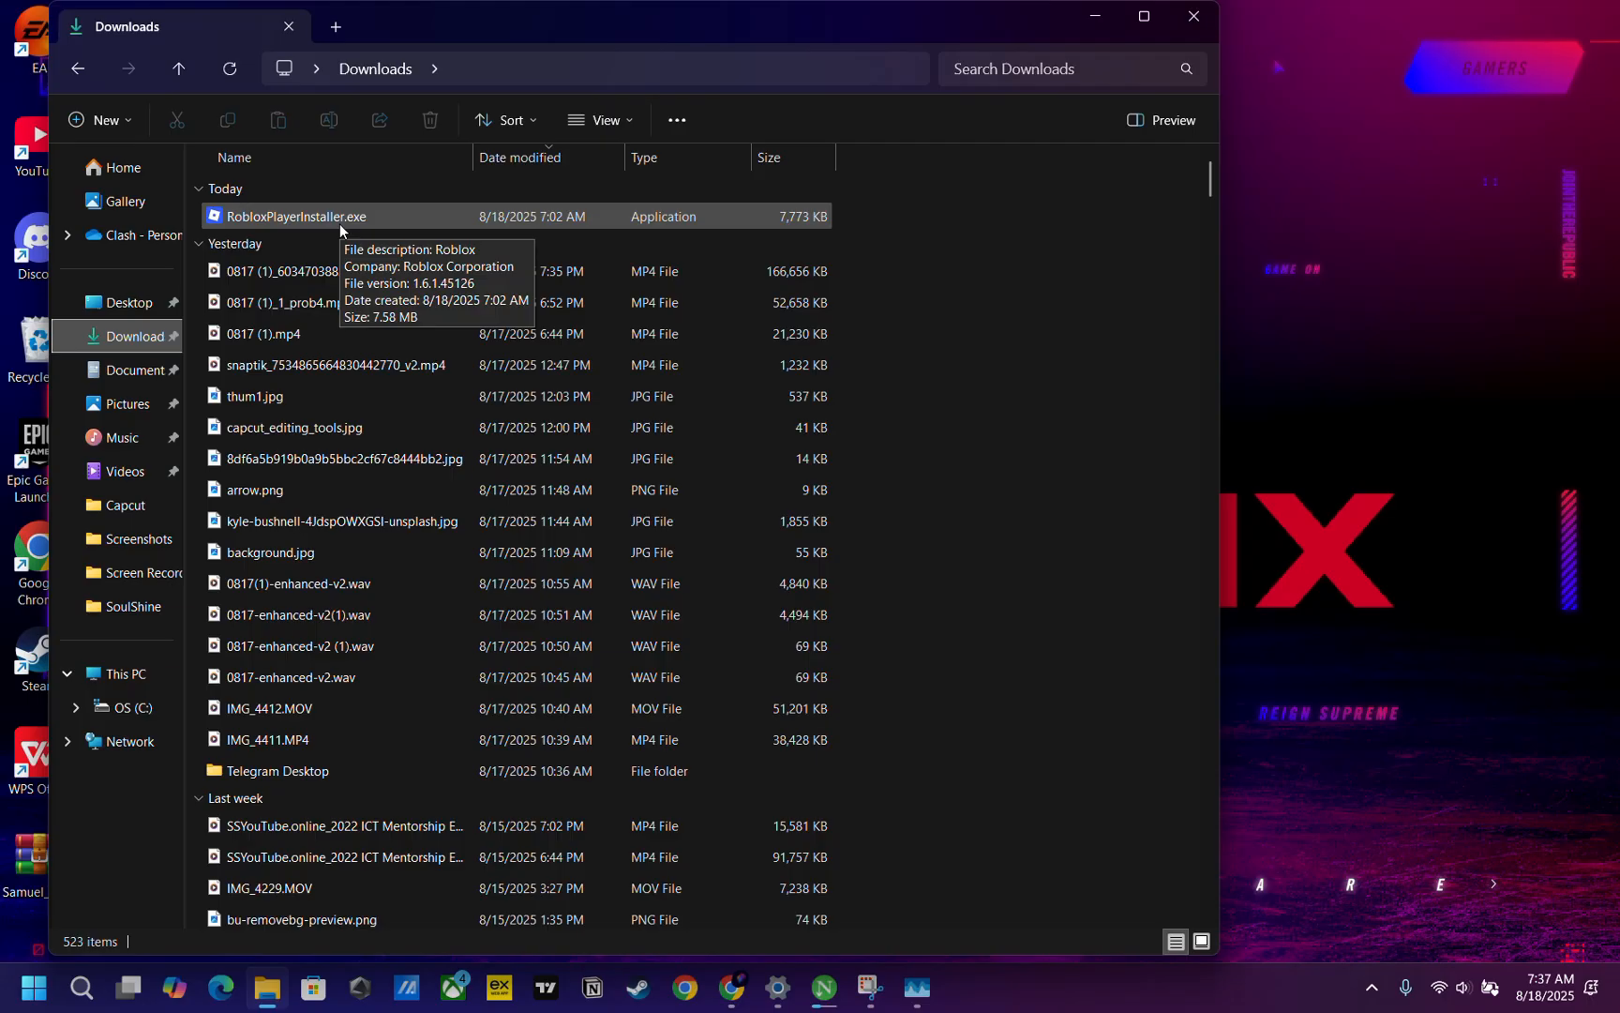